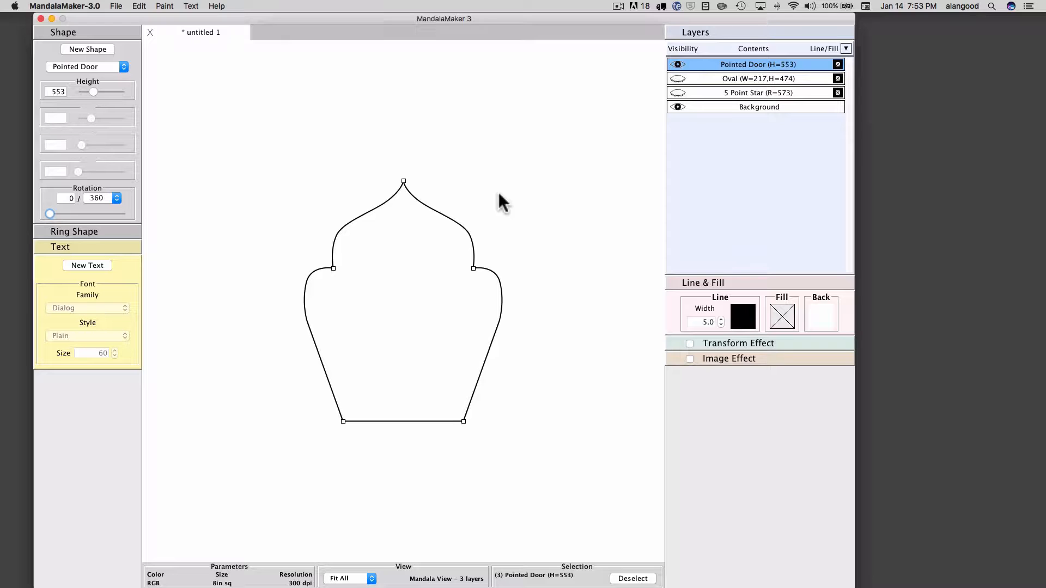
{"action": "mouse_move", "coordinate": [132, 202]}
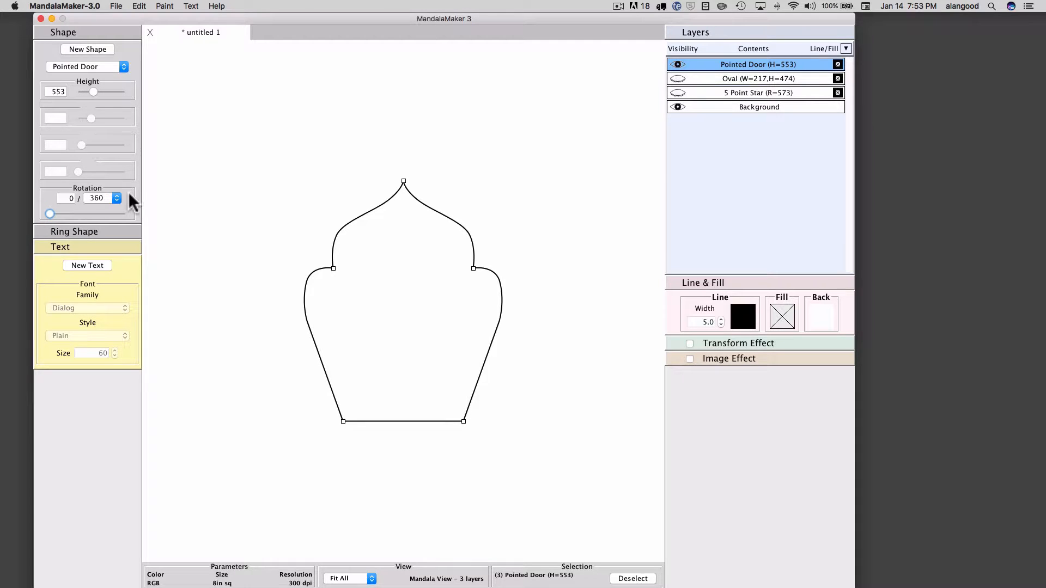
{"action": "mouse_move", "coordinate": [93, 224]}
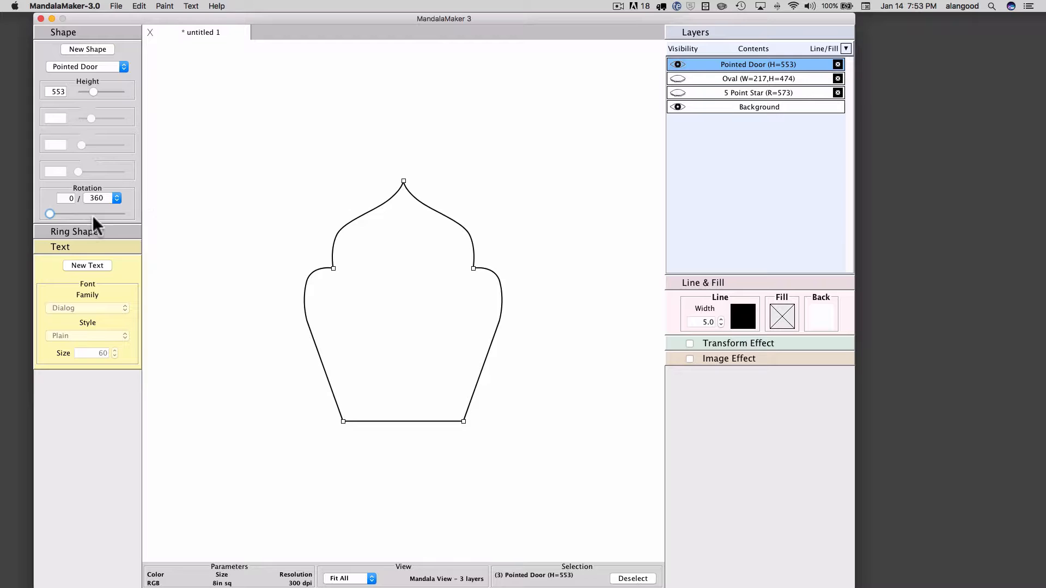
{"action": "mouse_move", "coordinate": [105, 145]}
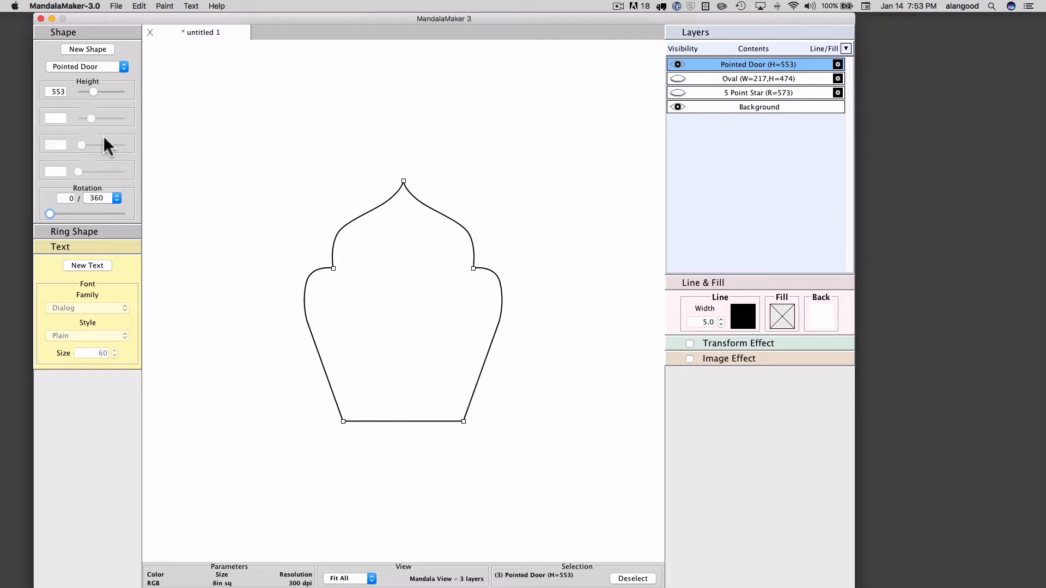
{"action": "mouse_move", "coordinate": [105, 220]}
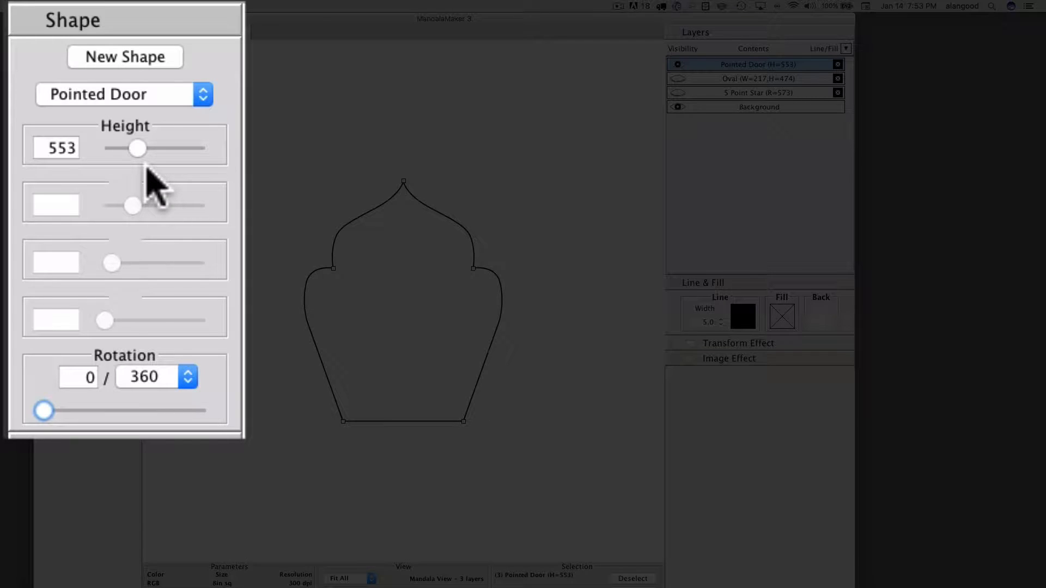
{"action": "mouse_move", "coordinate": [131, 193]}
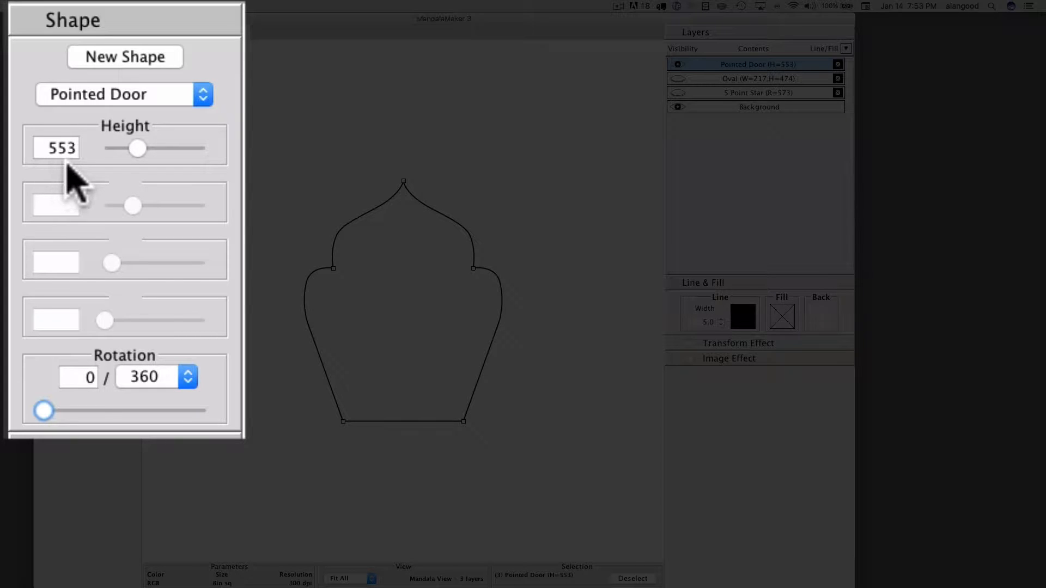
{"action": "mouse_move", "coordinate": [142, 410]}
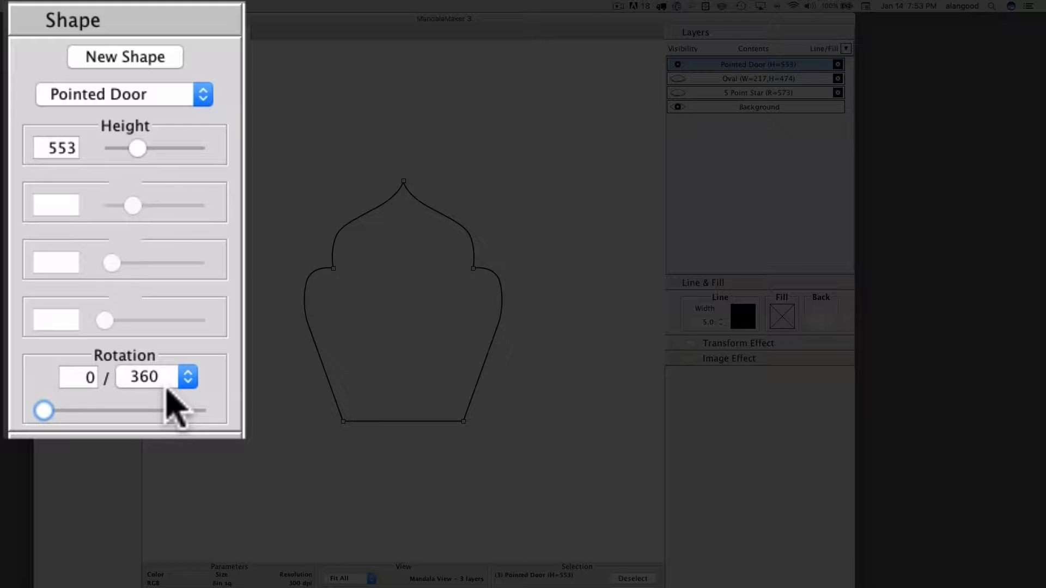
Keep 360 as the rotation denominator for the Pointed Door shape
{"action": "left_click", "coordinate": [80, 377]}
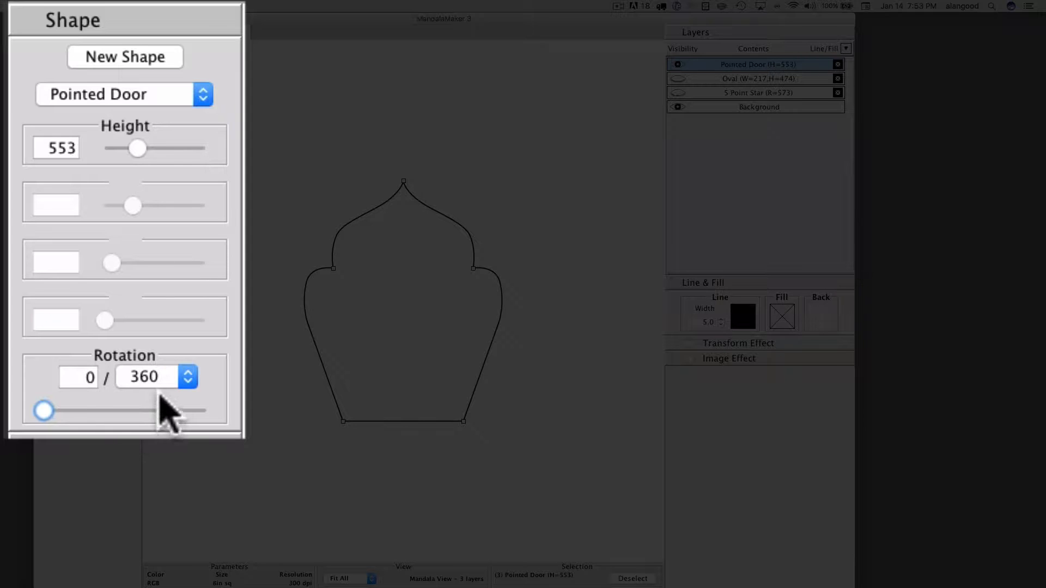
{"action": "left_click", "coordinate": [188, 377]}
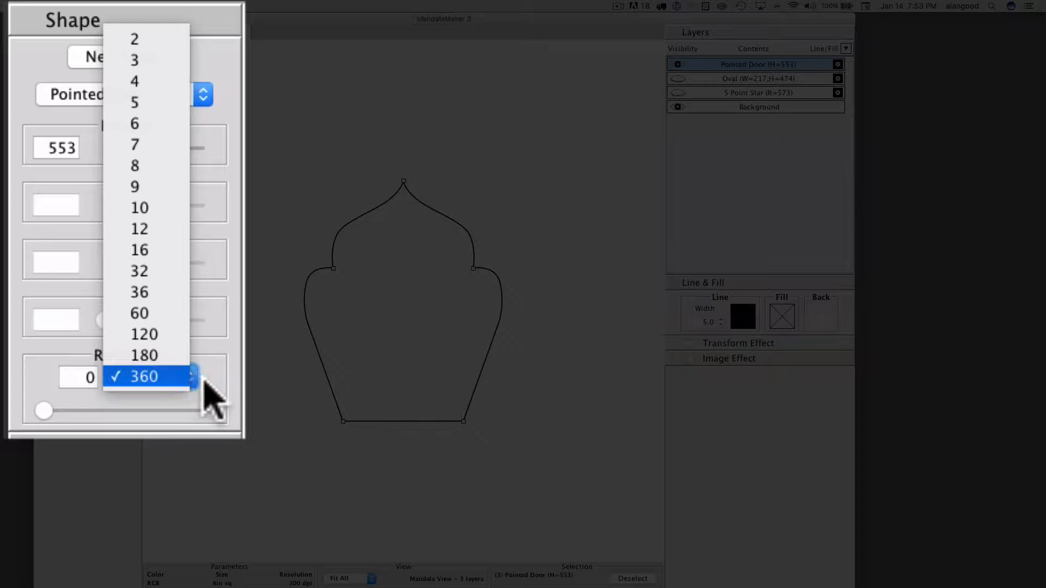
{"action": "left_click", "coordinate": [147, 377]}
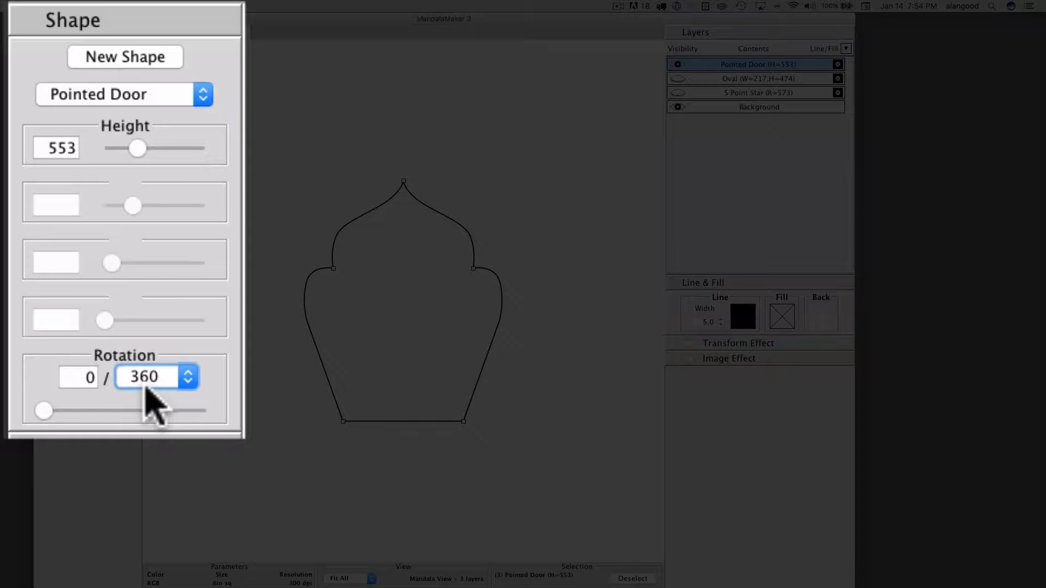
{"action": "mouse_move", "coordinate": [146, 407]}
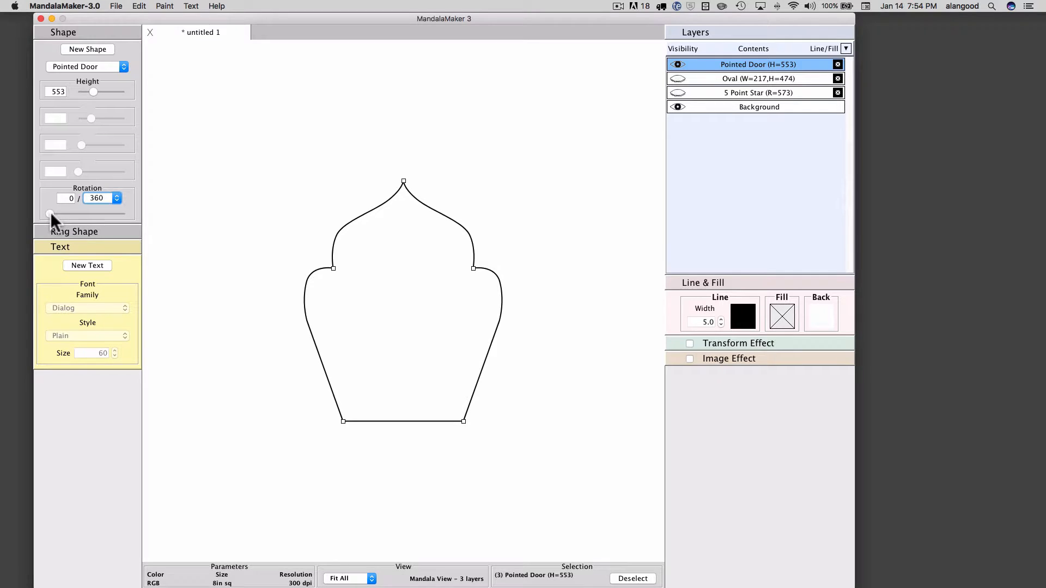
Rotate the Pointed Door through a full turn and back to 0 of 360
{"action": "left_click_drag", "start_coordinate": [51, 213], "coordinate": [56, 214]}
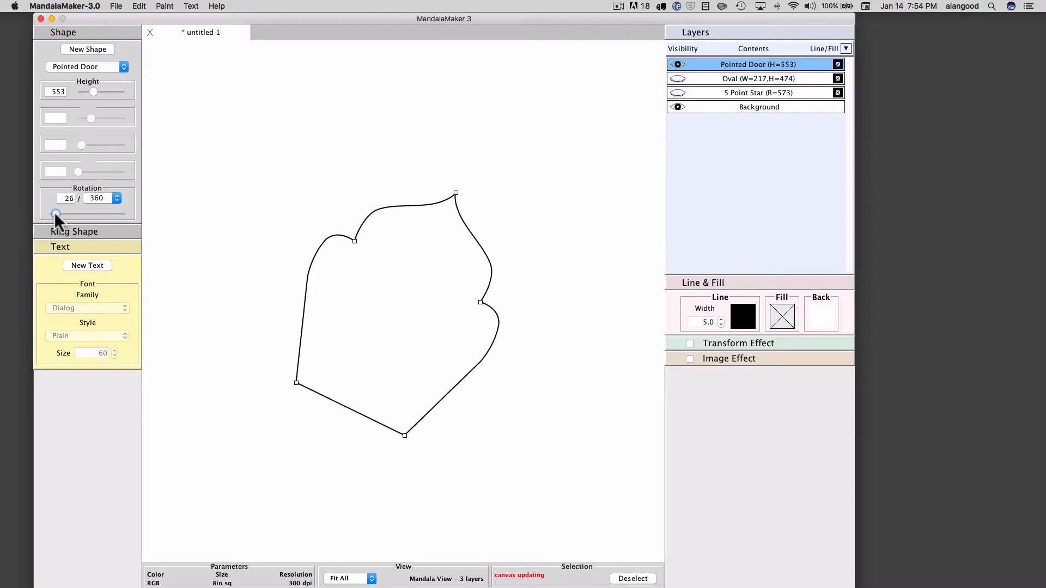
{"action": "left_click_drag", "start_coordinate": [56, 214], "coordinate": [79, 214]}
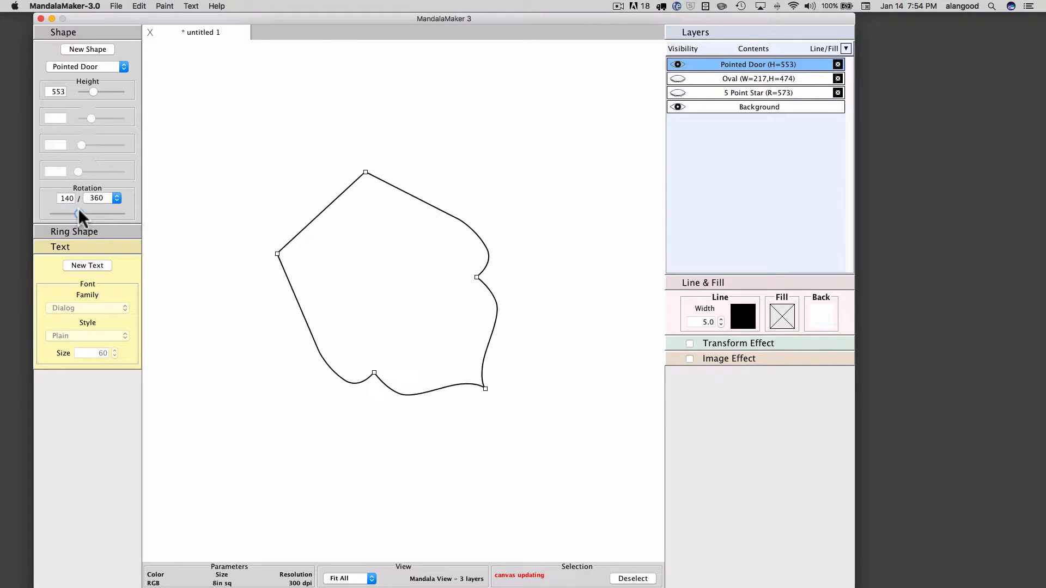
{"action": "left_click_drag", "start_coordinate": [92, 213], "coordinate": [103, 214]}
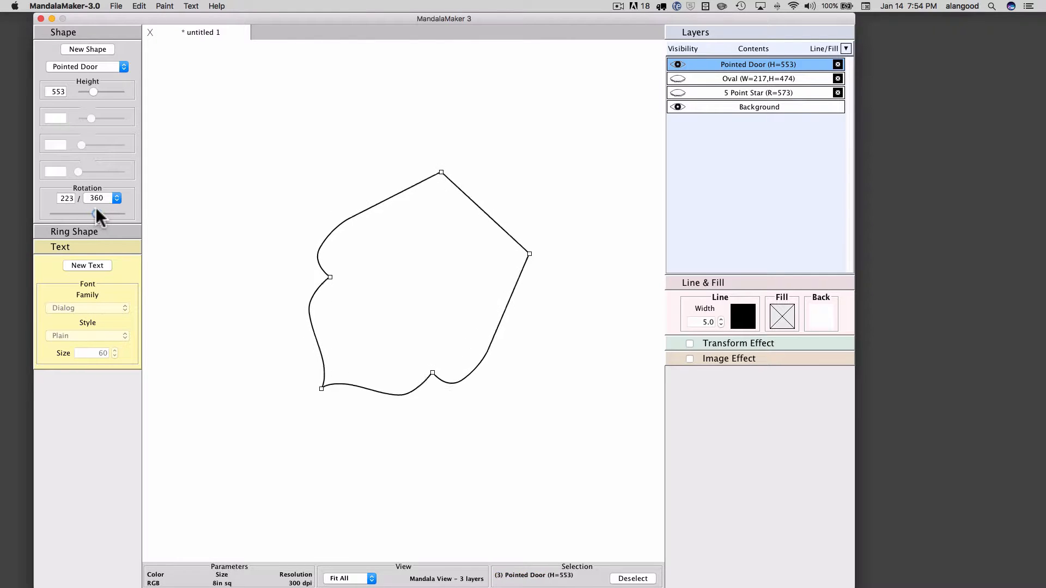
{"action": "left_click_drag", "start_coordinate": [93, 213], "coordinate": [125, 213]}
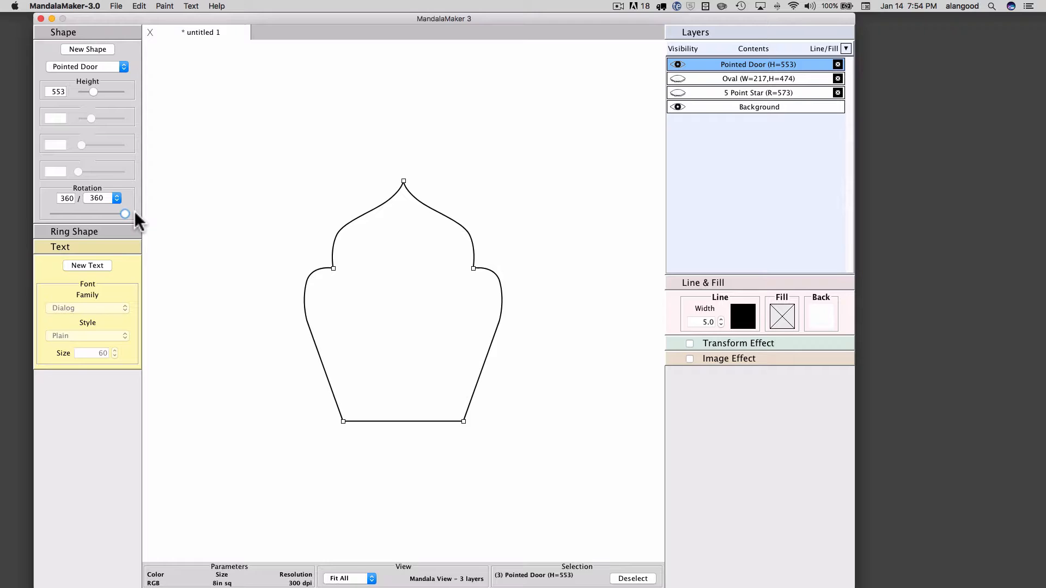
{"action": "mouse_move", "coordinate": [165, 219]}
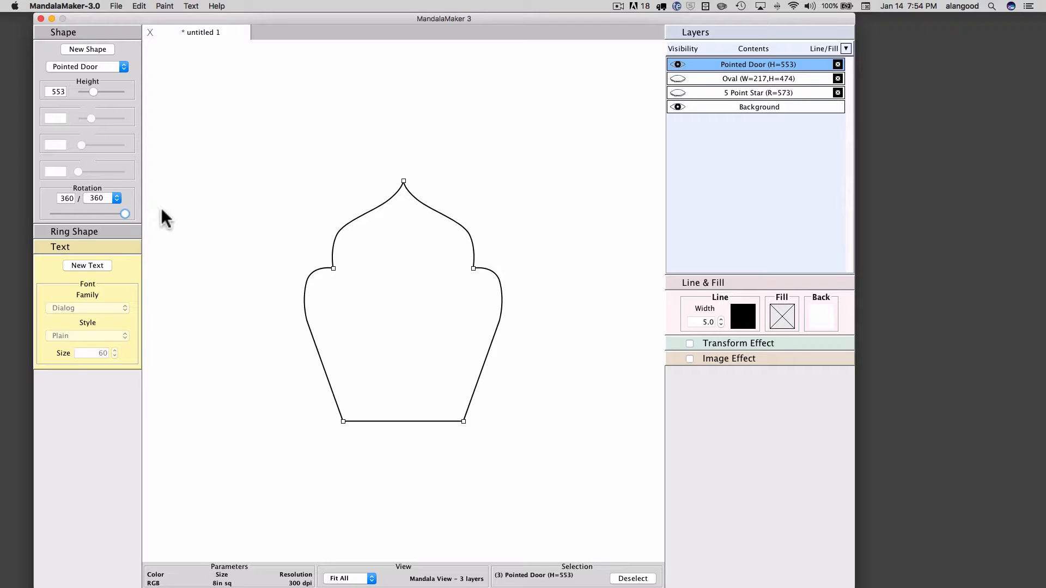
{"action": "mouse_move", "coordinate": [146, 217]}
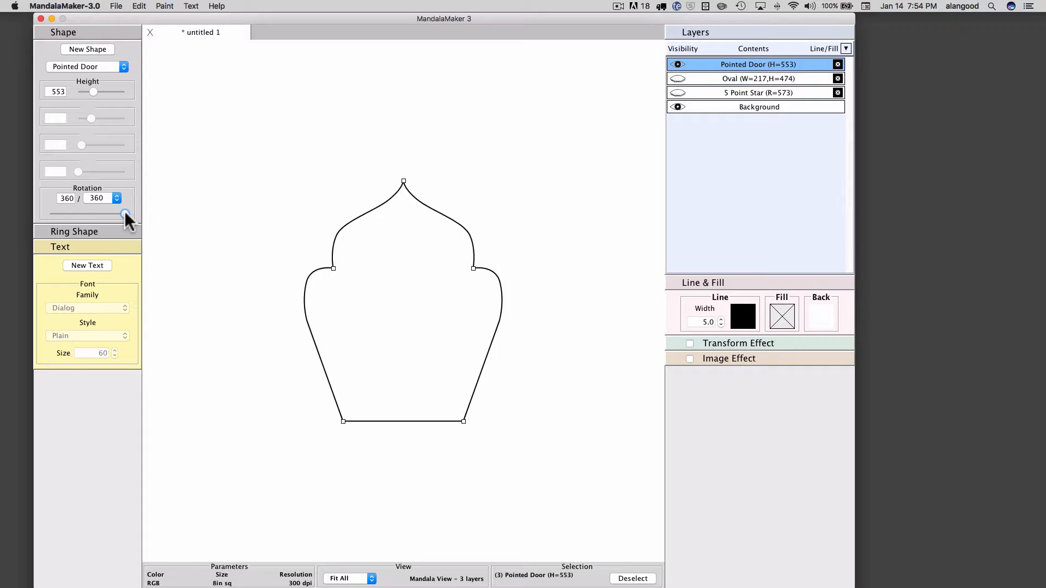
{"action": "left_click_drag", "start_coordinate": [126, 214], "coordinate": [49, 214]}
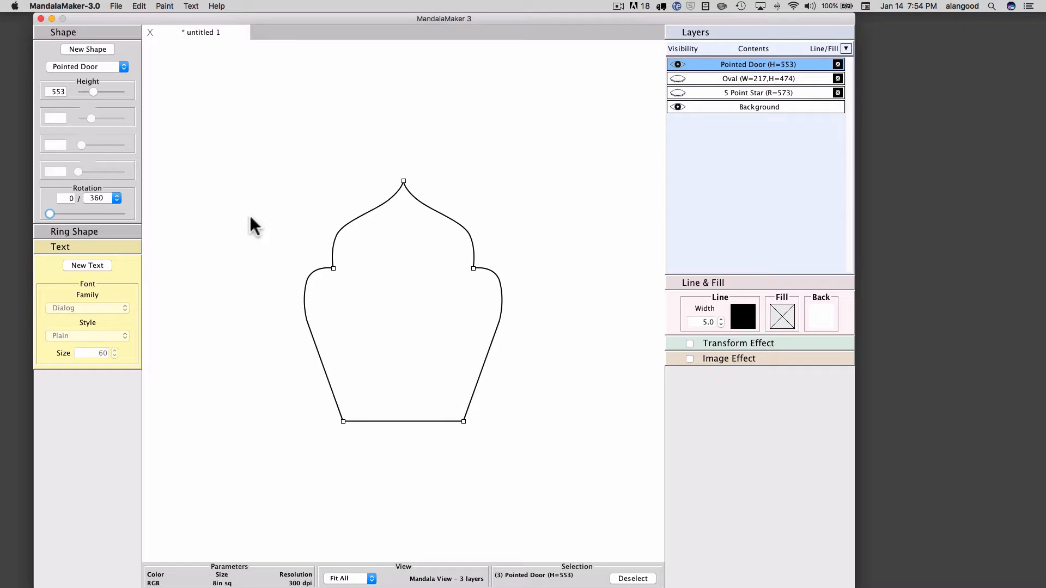
{"action": "mouse_move", "coordinate": [278, 215]}
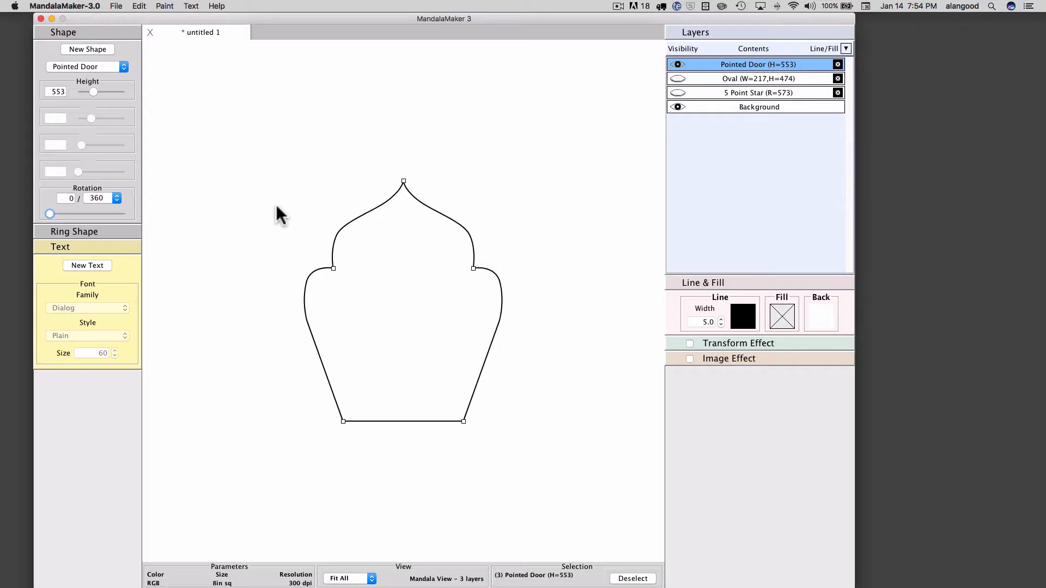
{"action": "mouse_move", "coordinate": [340, 164]}
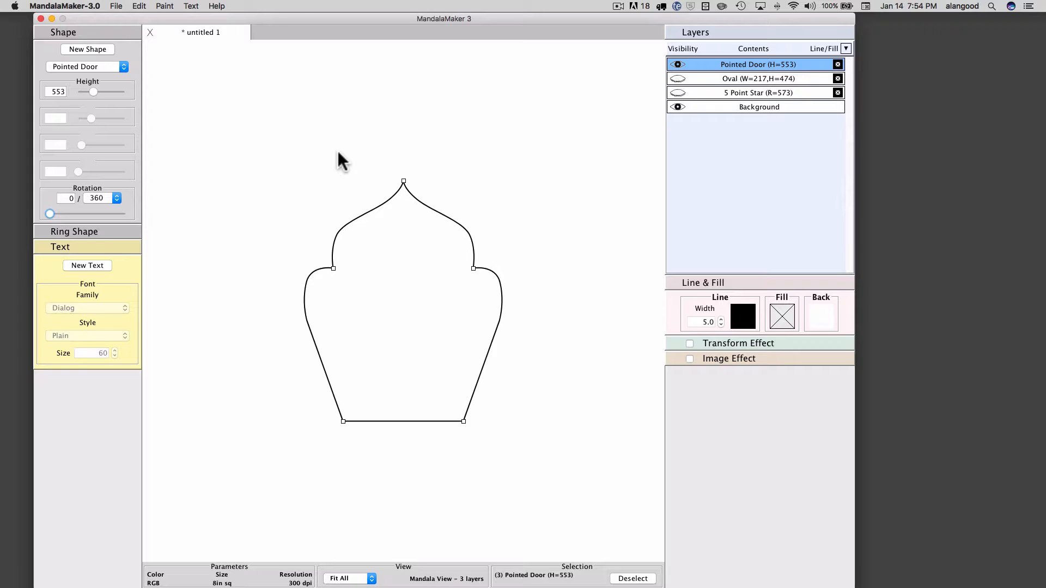
{"action": "mouse_move", "coordinate": [383, 140]}
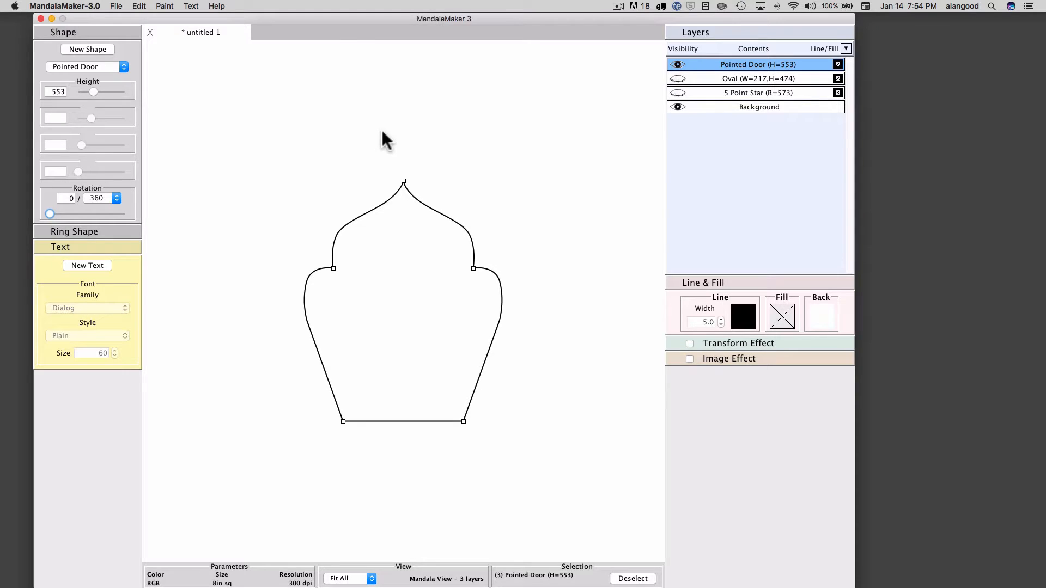
{"action": "mouse_move", "coordinate": [403, 298]}
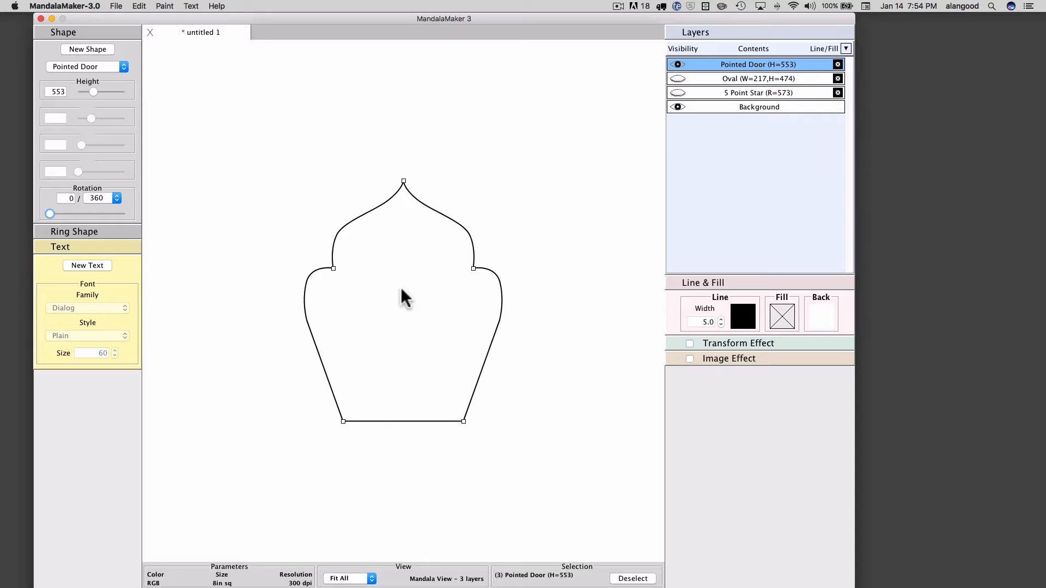
{"action": "mouse_move", "coordinate": [402, 446]}
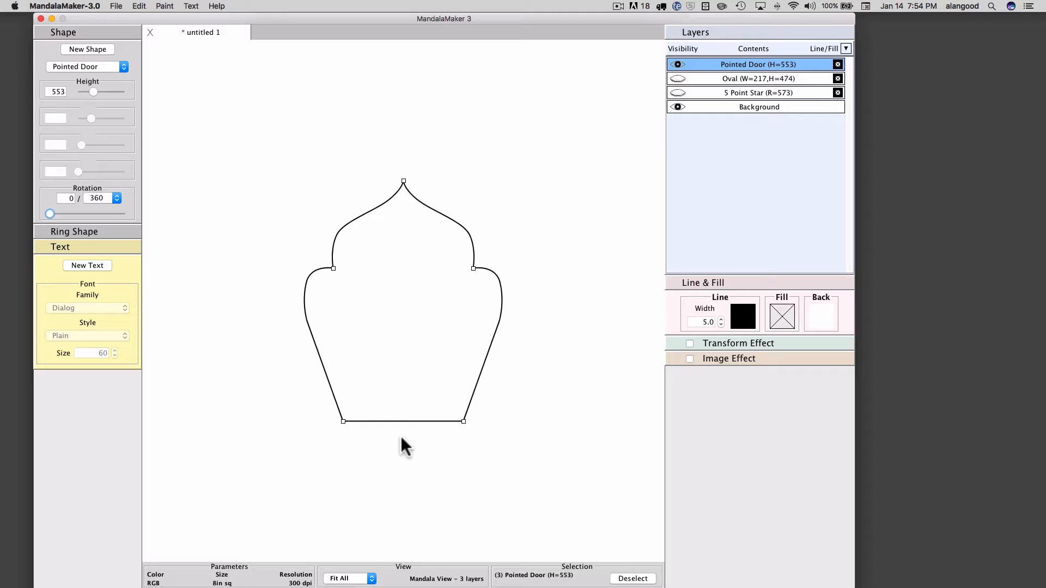
{"action": "mouse_move", "coordinate": [323, 398]}
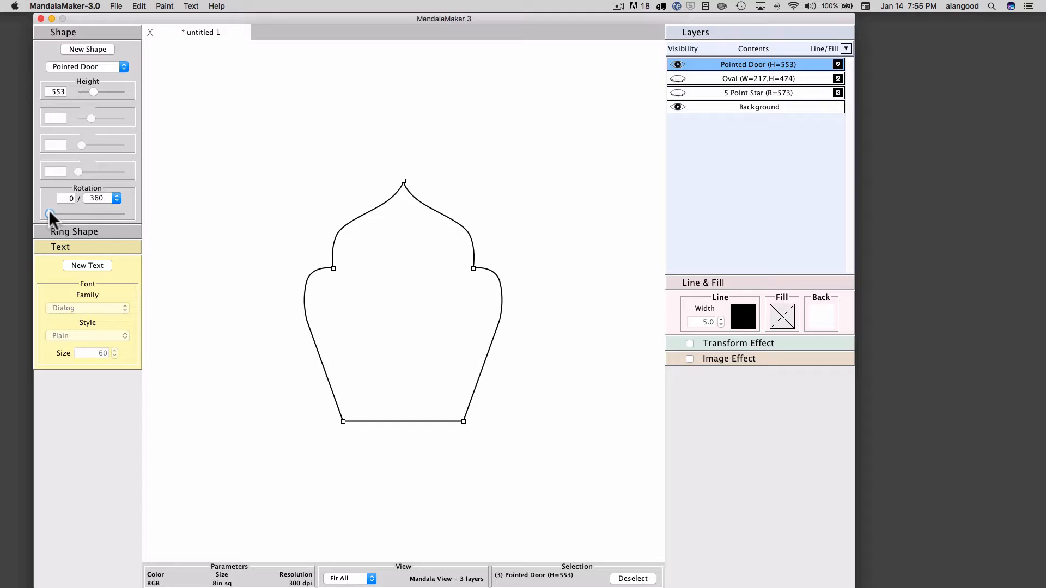
Spin the Pointed Door partway around again and return it upright at rotation 0
{"action": "left_click_drag", "start_coordinate": [48, 213], "coordinate": [63, 213]}
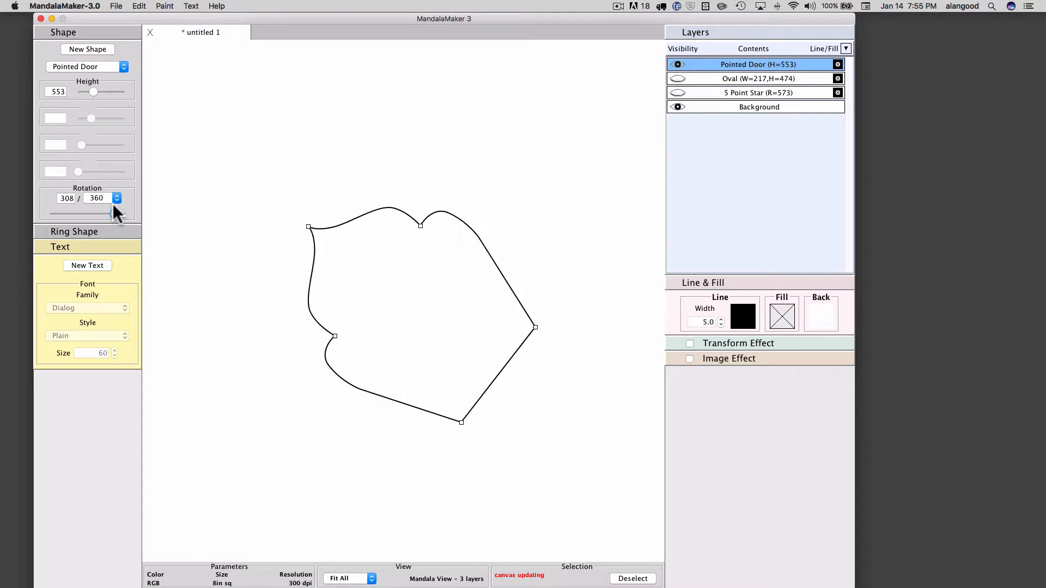
{"action": "left_click_drag", "start_coordinate": [103, 210], "coordinate": [74, 210]}
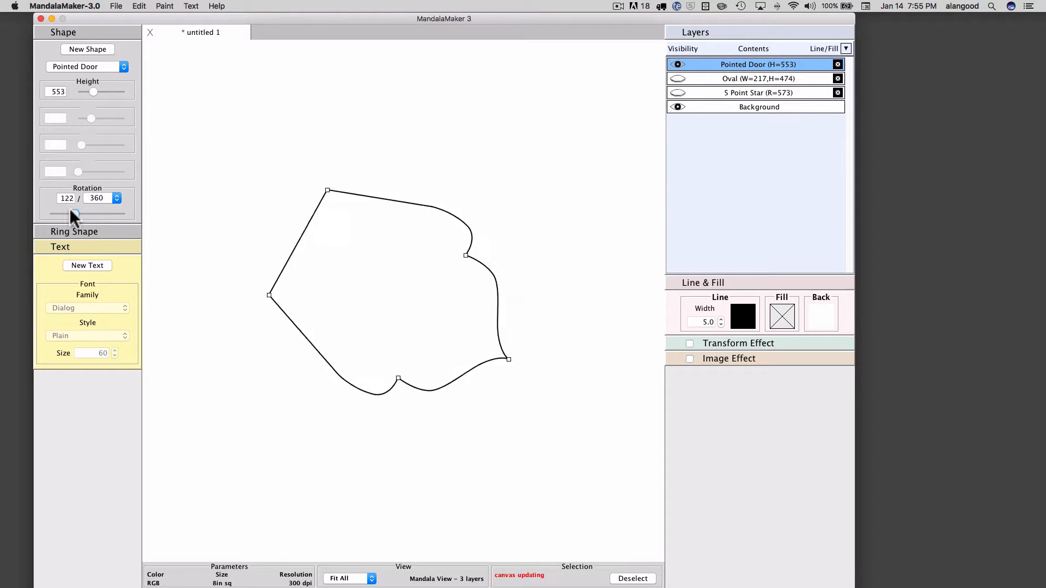
{"action": "left_click_drag", "start_coordinate": [92, 213], "coordinate": [49, 213]}
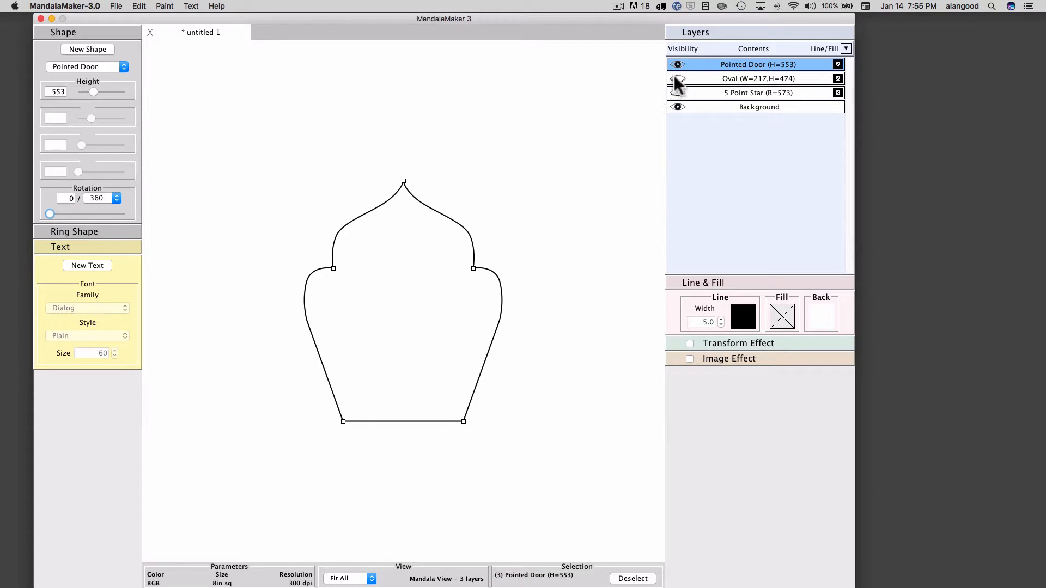
Make the Oval layer visible and select it for editing
{"action": "left_click", "coordinate": [758, 78]}
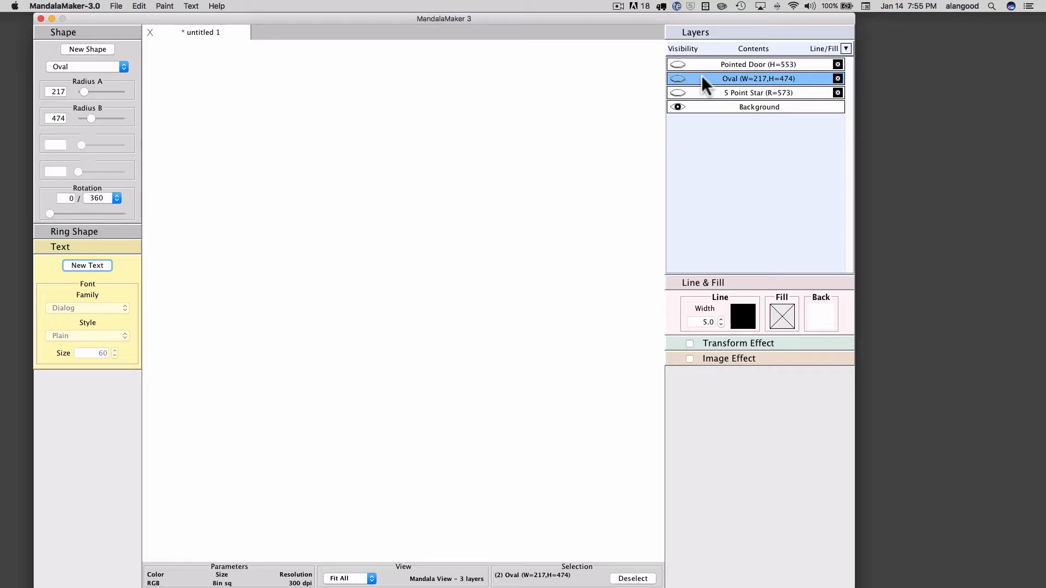
{"action": "left_click", "coordinate": [677, 79]}
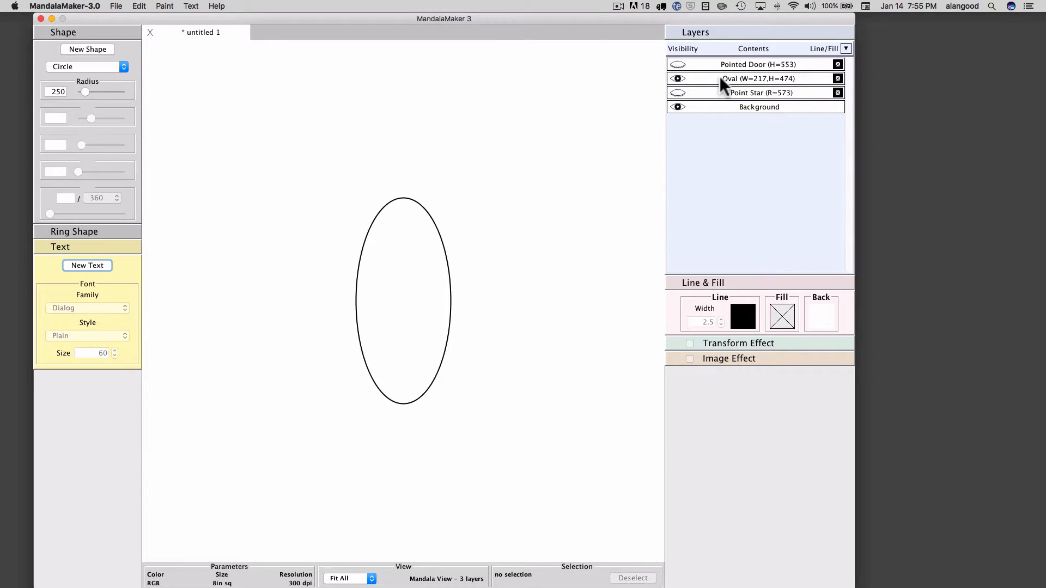
{"action": "left_click", "coordinate": [757, 78]}
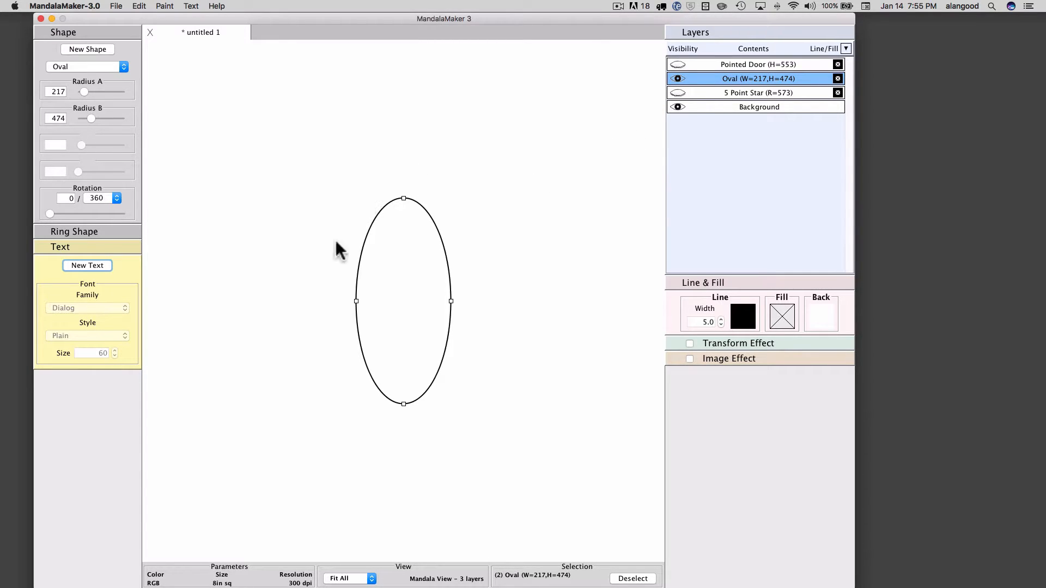
{"action": "mouse_move", "coordinate": [409, 324]}
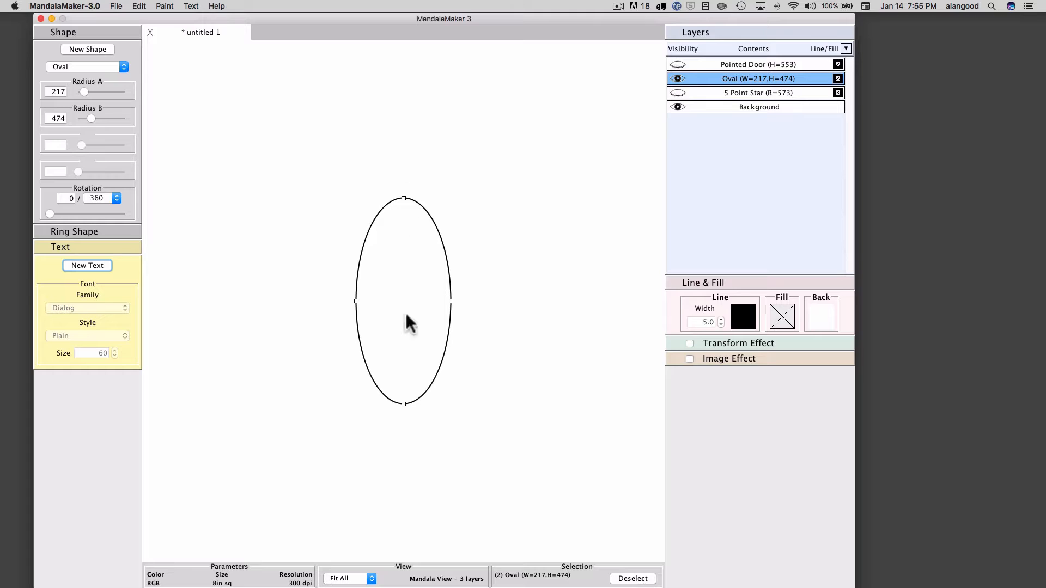
{"action": "mouse_move", "coordinate": [436, 503]}
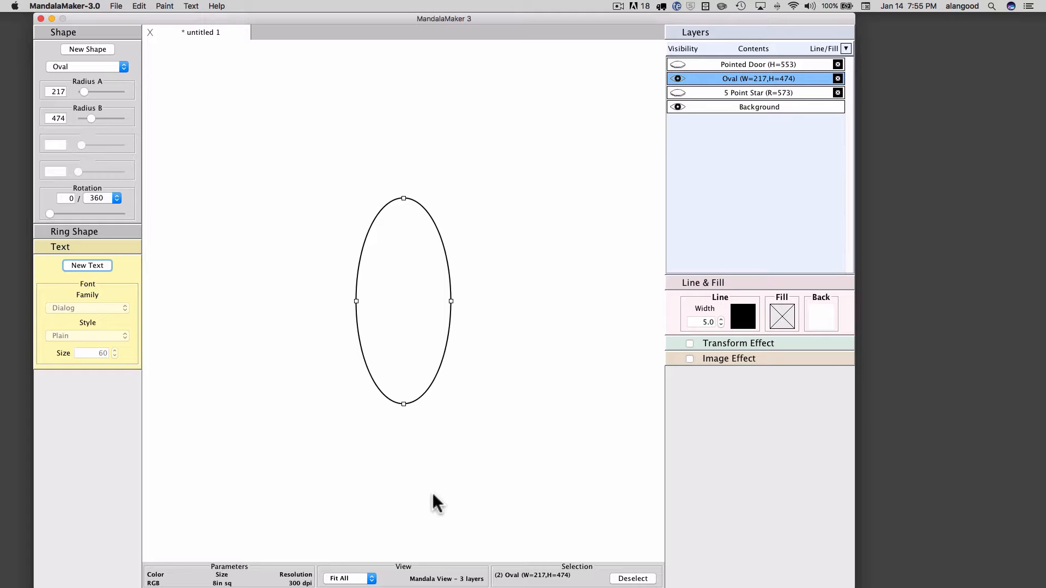
{"action": "mouse_move", "coordinate": [213, 248]}
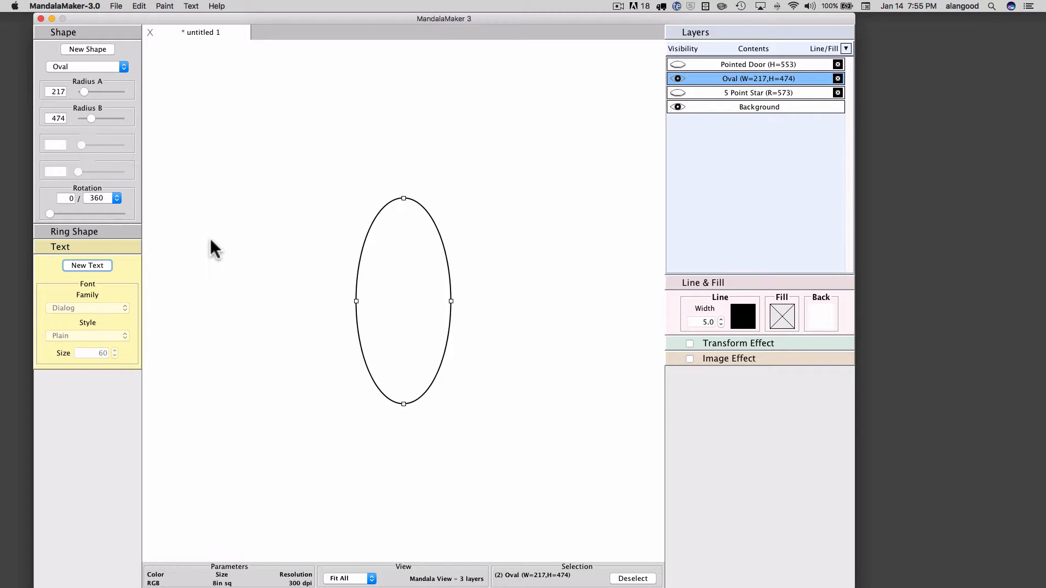
{"action": "mouse_move", "coordinate": [93, 233]}
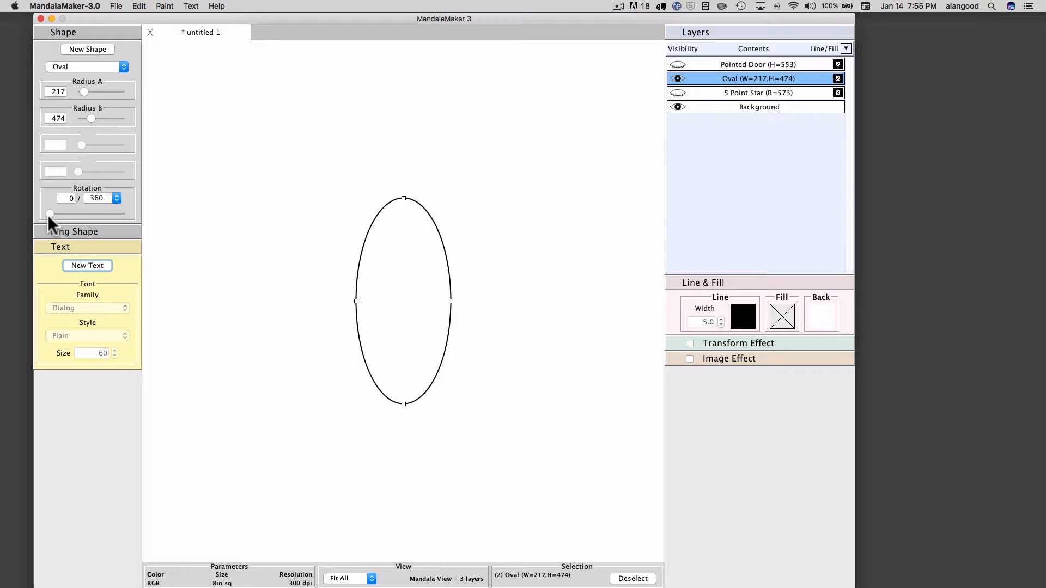
Rotate the Oval through a full circle and back to upright at 0 of 360
{"action": "left_click_drag", "start_coordinate": [50, 214], "coordinate": [87, 214]}
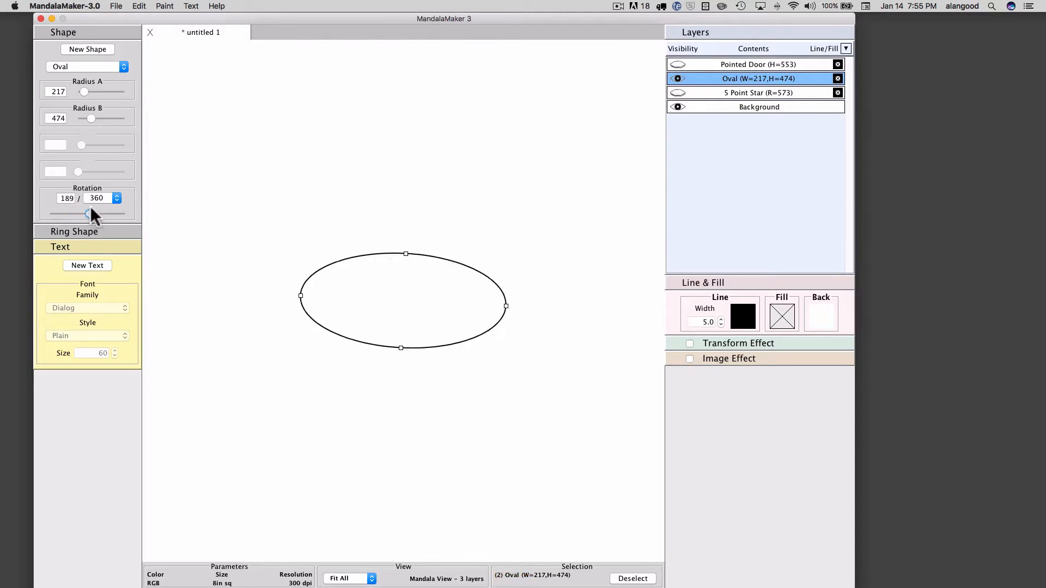
{"action": "left_click_drag", "start_coordinate": [86, 211], "coordinate": [124, 212]}
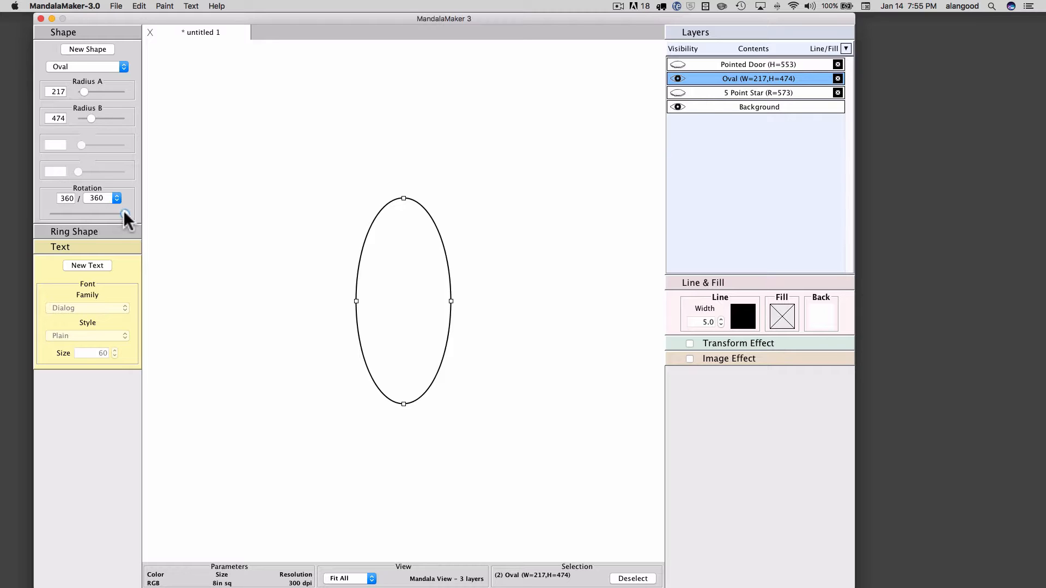
{"action": "left_click_drag", "start_coordinate": [126, 212], "coordinate": [63, 212]}
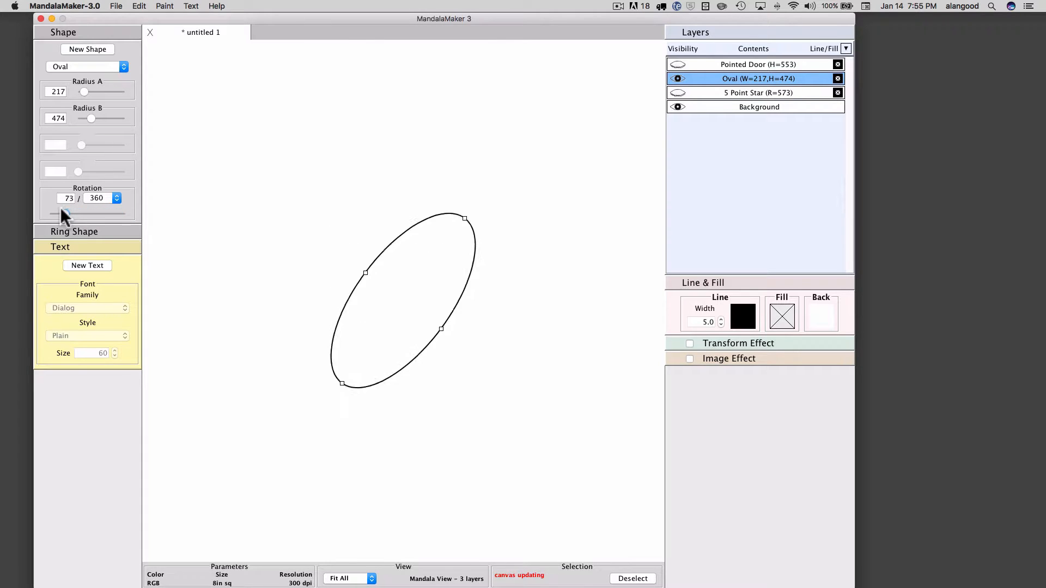
{"action": "left_click_drag", "start_coordinate": [62, 214], "coordinate": [48, 213]}
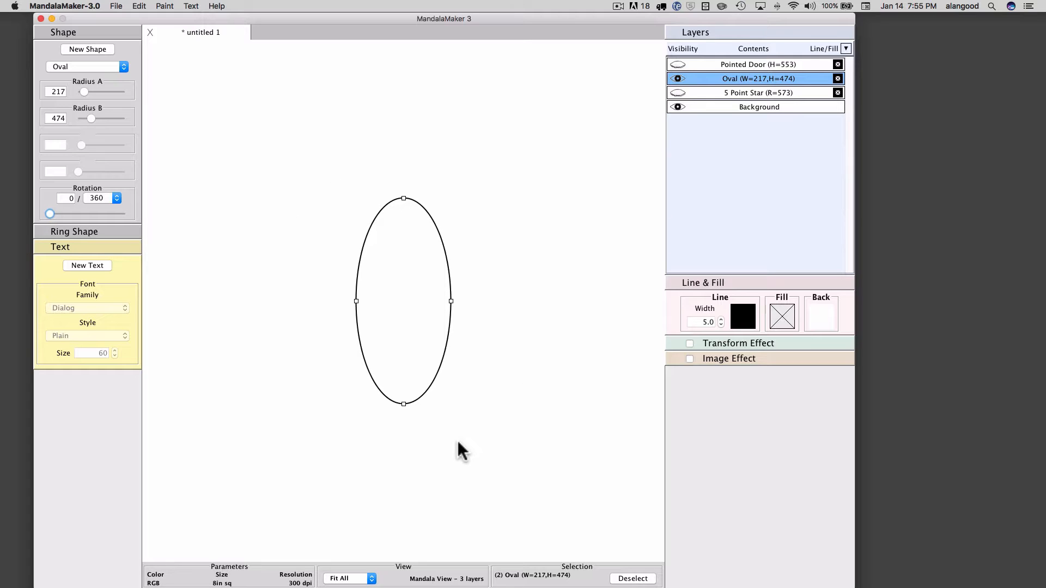
{"action": "mouse_move", "coordinate": [533, 274]}
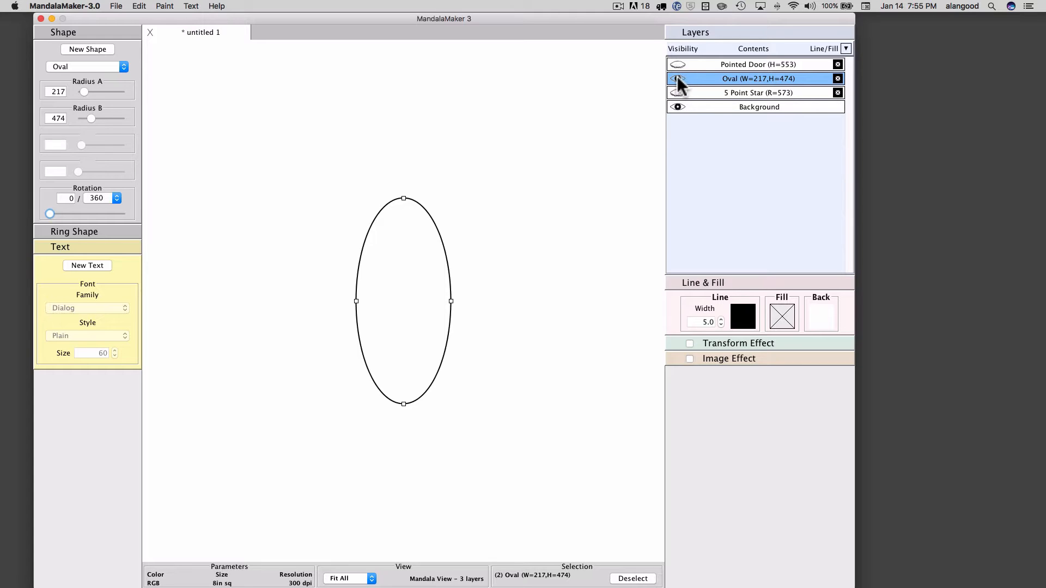
Hide the Oval and show and select the 5 Point Star layer
{"action": "left_click", "coordinate": [677, 77]}
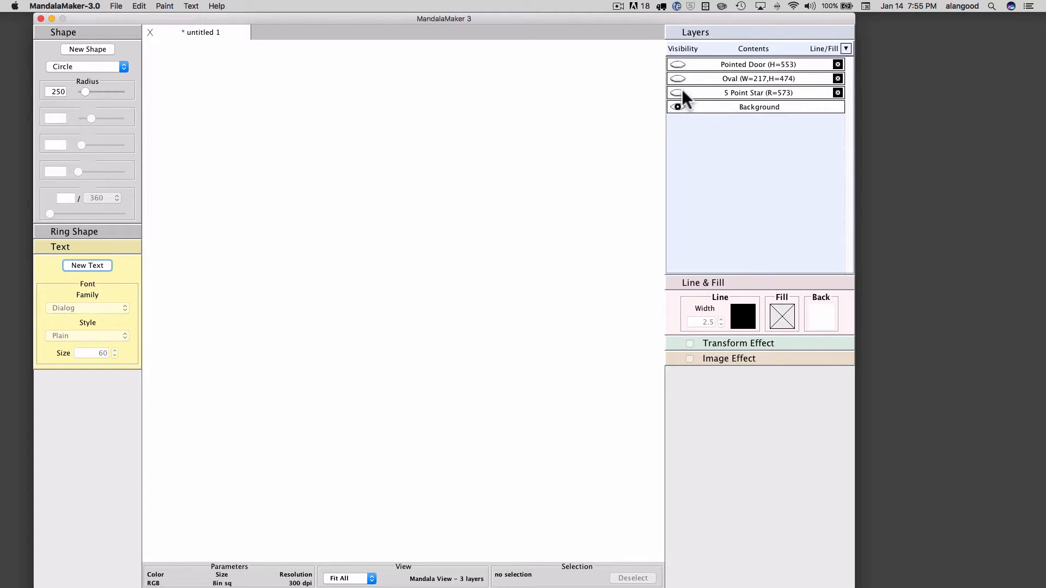
{"action": "left_click", "coordinate": [757, 92]}
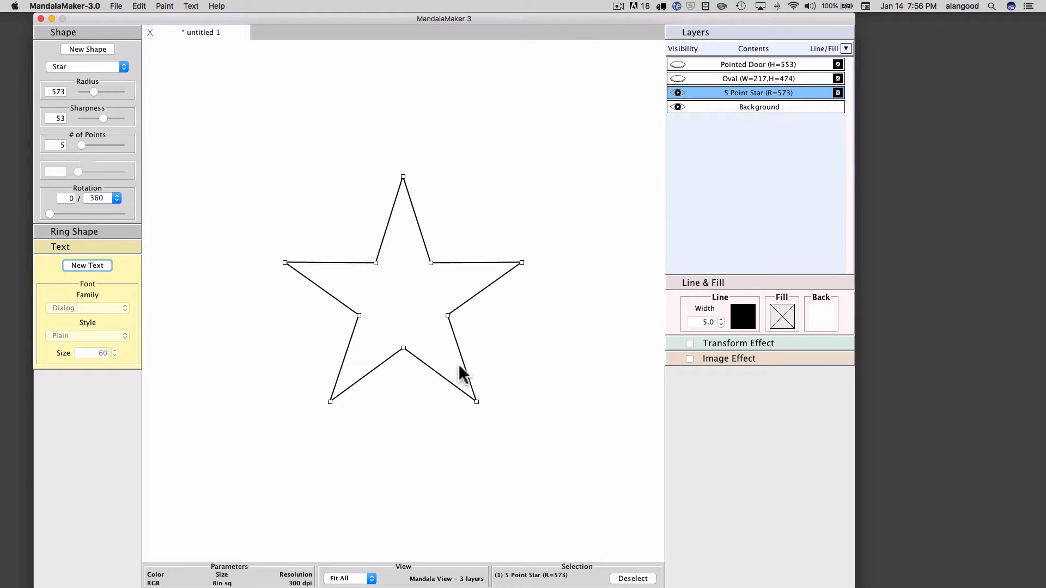
{"action": "mouse_move", "coordinate": [378, 343]}
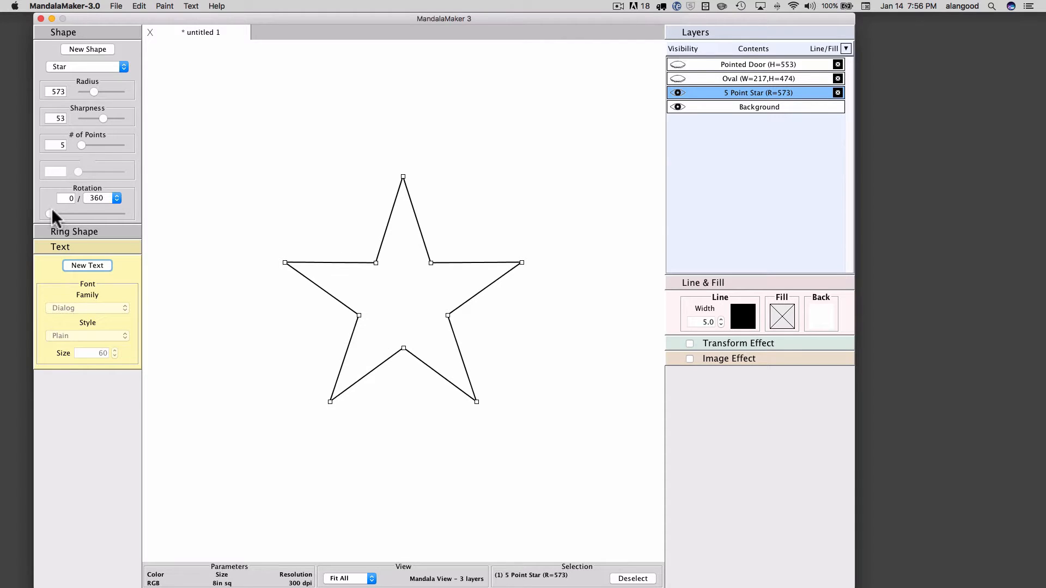
Spin the star through a full turn and settle its rotation back at 0 of 360
{"action": "left_click_drag", "start_coordinate": [47, 213], "coordinate": [60, 214]}
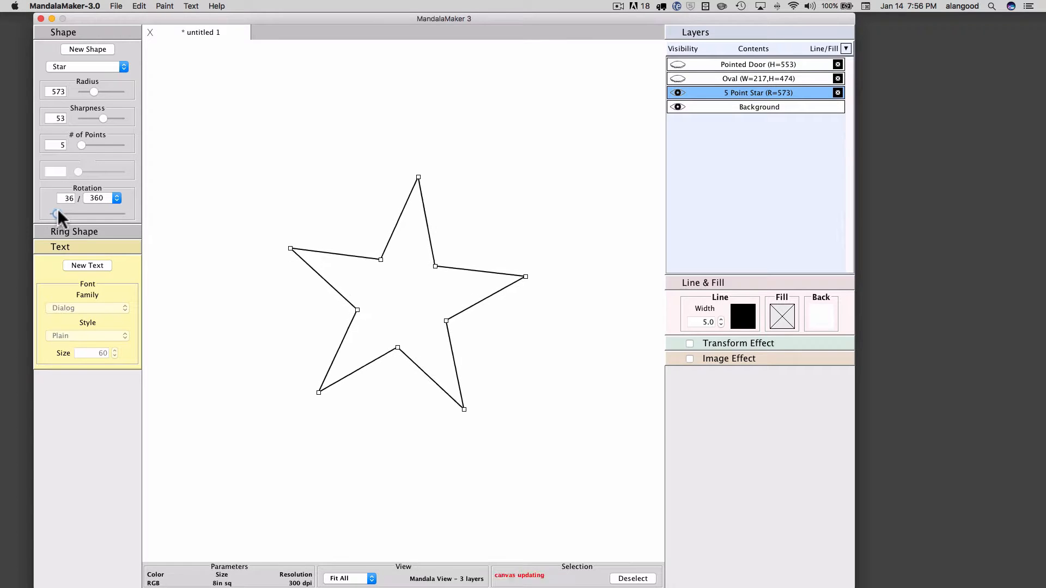
{"action": "left_click_drag", "start_coordinate": [53, 213], "coordinate": [100, 214]}
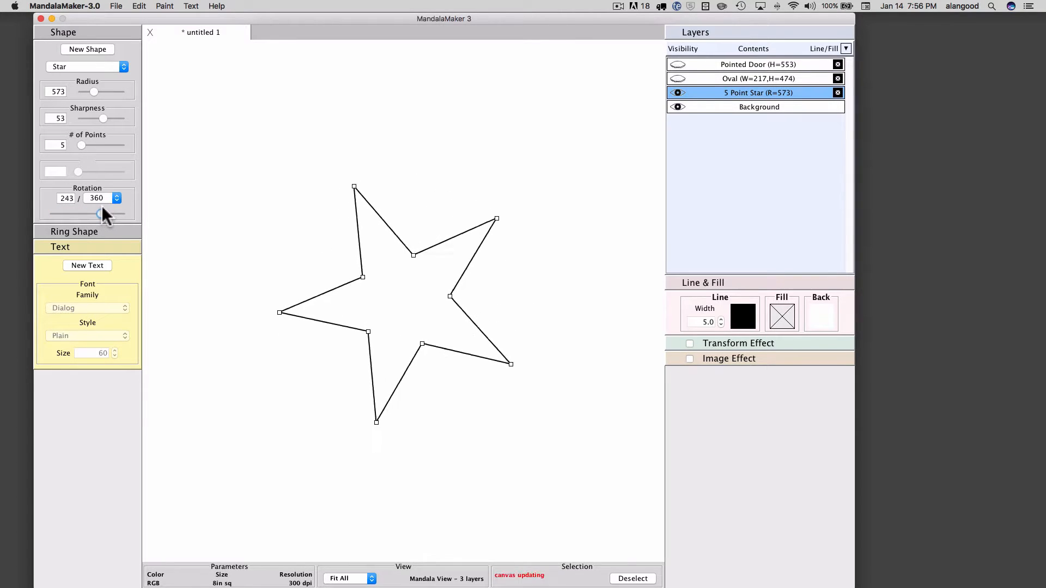
{"action": "left_click_drag", "start_coordinate": [98, 214], "coordinate": [124, 213]}
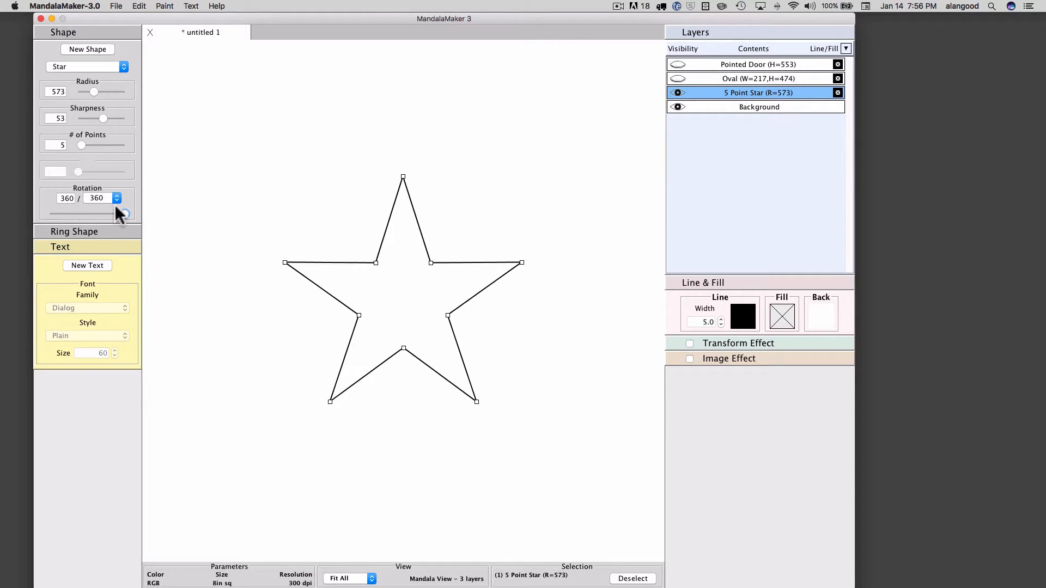
{"action": "left_click_drag", "start_coordinate": [123, 212], "coordinate": [123, 218]}
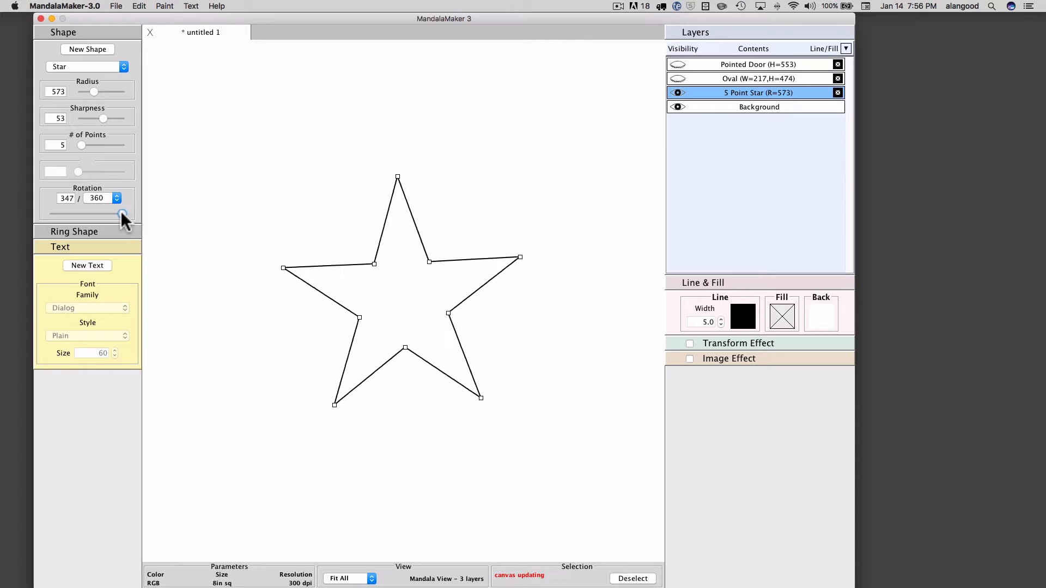
{"action": "left_click_drag", "start_coordinate": [122, 214], "coordinate": [46, 215]}
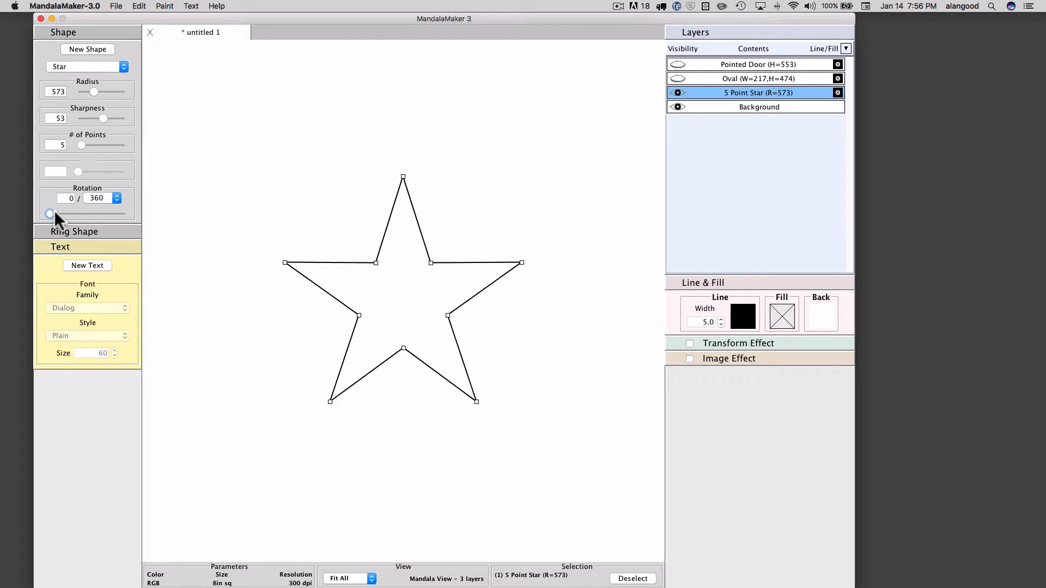
{"action": "mouse_move", "coordinate": [52, 217]}
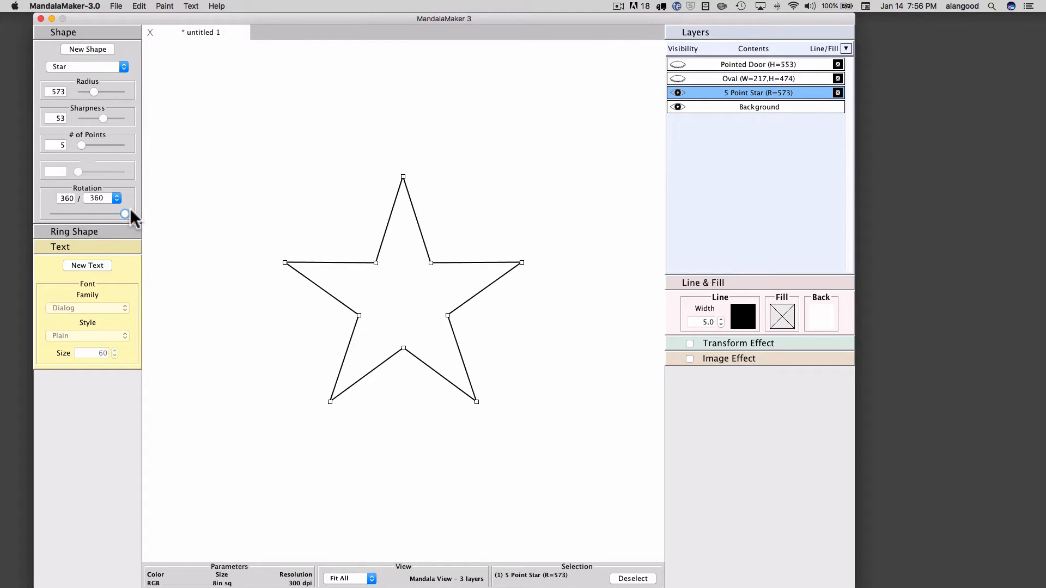
{"action": "mouse_move", "coordinate": [443, 187]}
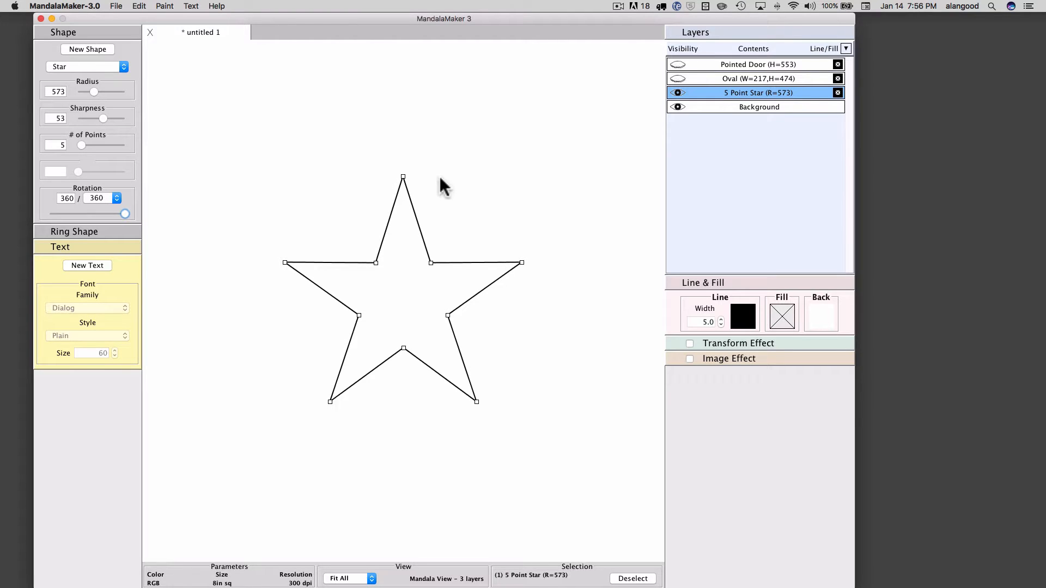
{"action": "mouse_move", "coordinate": [426, 194]}
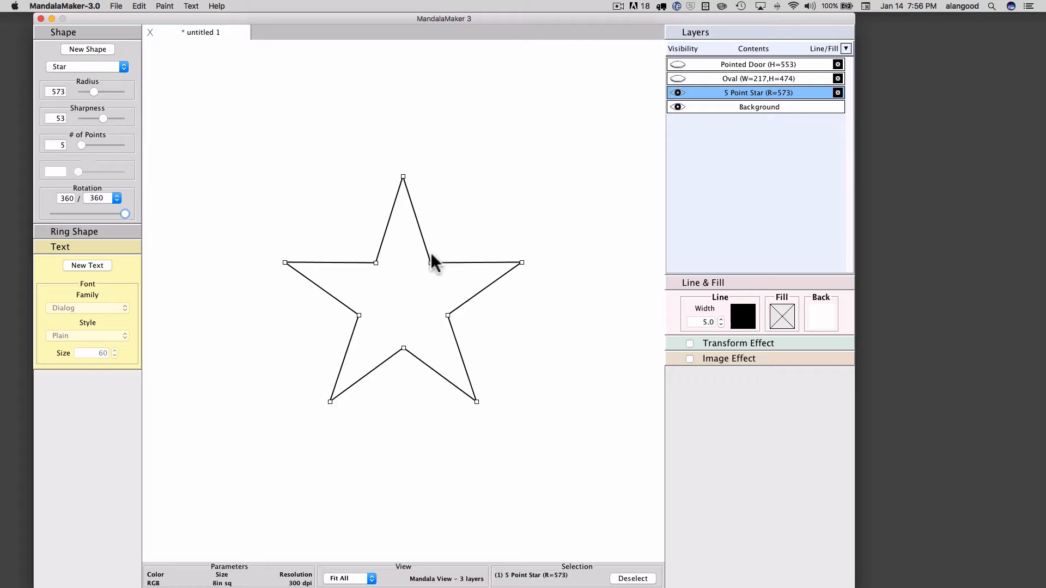
{"action": "mouse_move", "coordinate": [467, 261]}
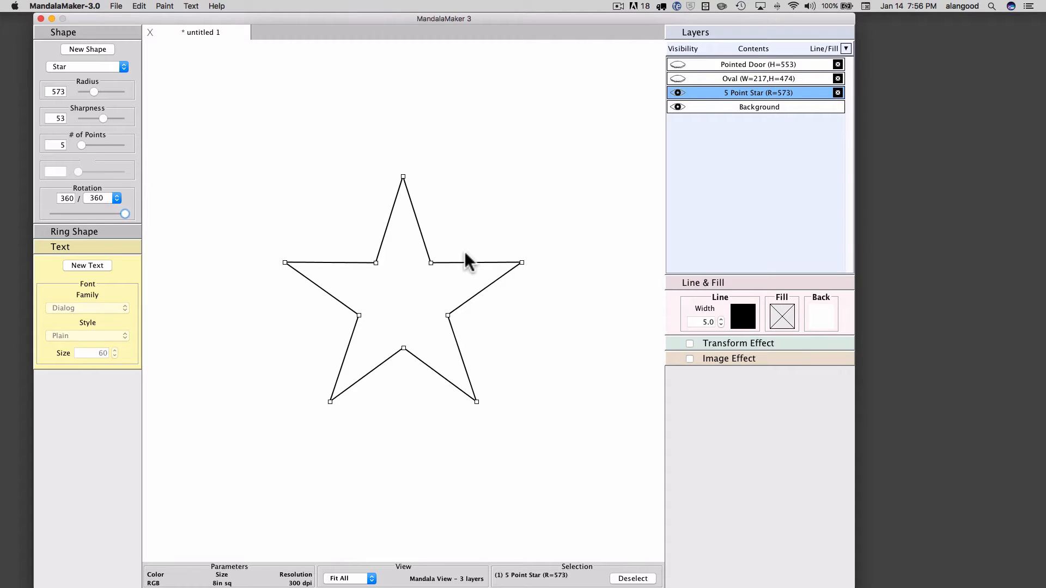
{"action": "mouse_move", "coordinate": [154, 223]}
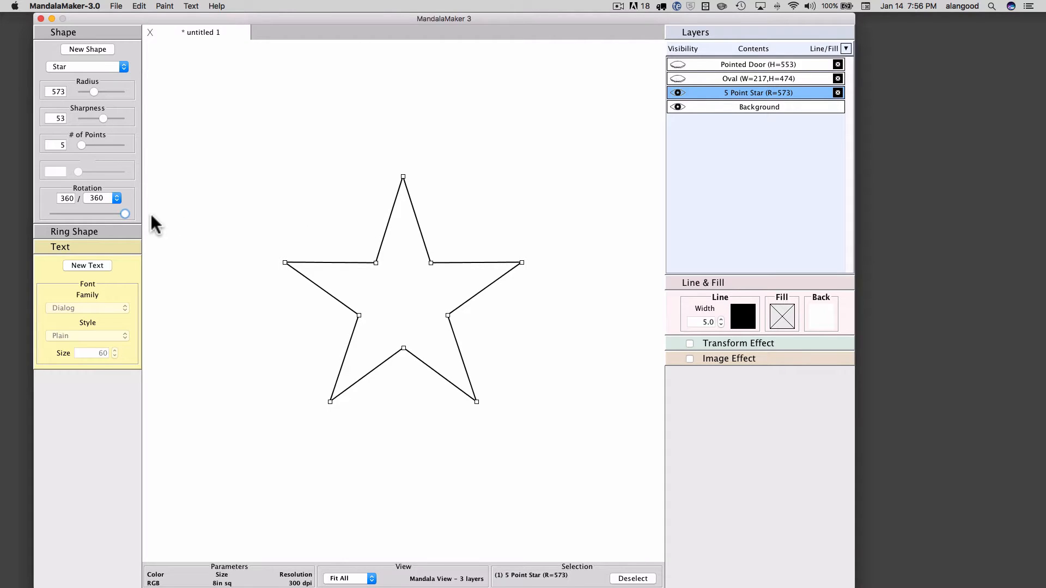
{"action": "mouse_move", "coordinate": [162, 225]}
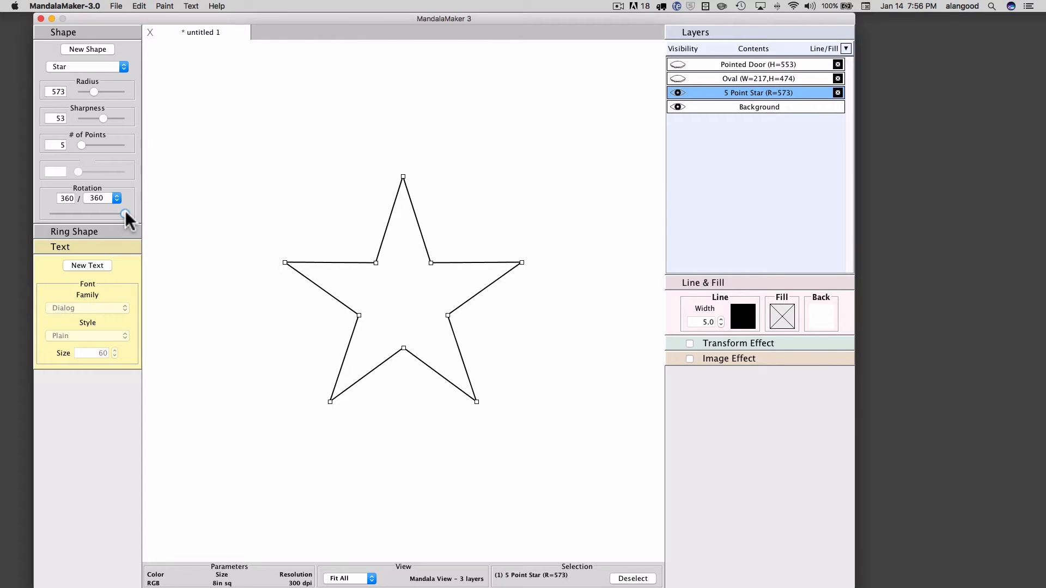
{"action": "left_click_drag", "start_coordinate": [125, 213], "coordinate": [50, 214]}
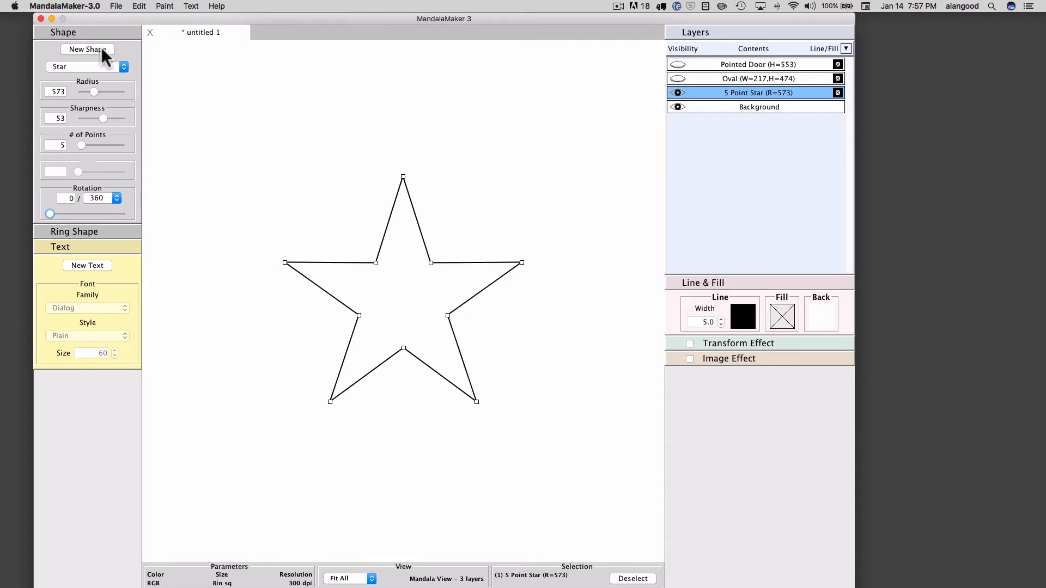
Add a second identical 5 Point Star layer with New Shape
{"action": "left_click", "coordinate": [87, 49]}
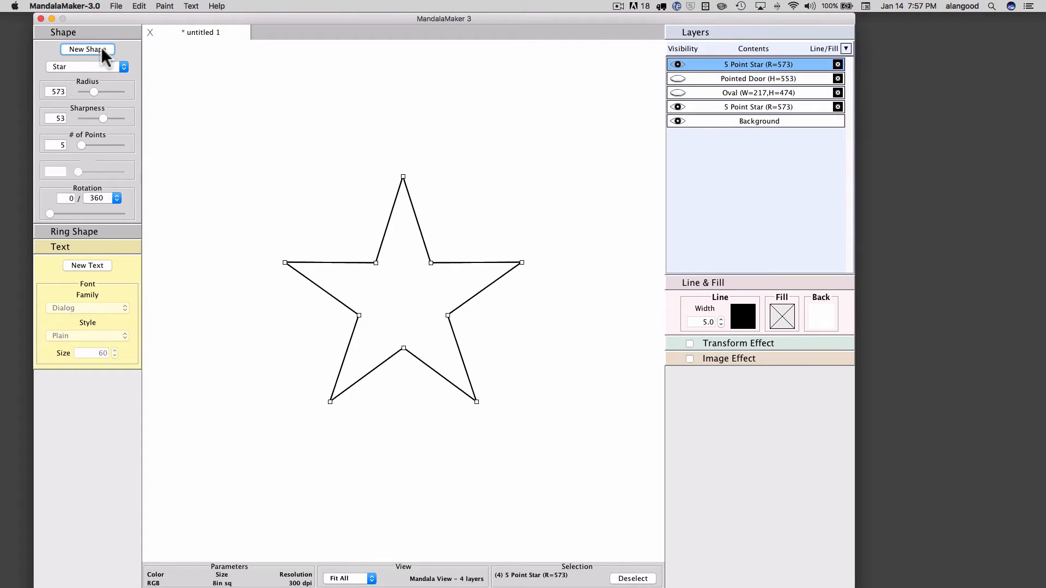
{"action": "mouse_move", "coordinate": [100, 175]}
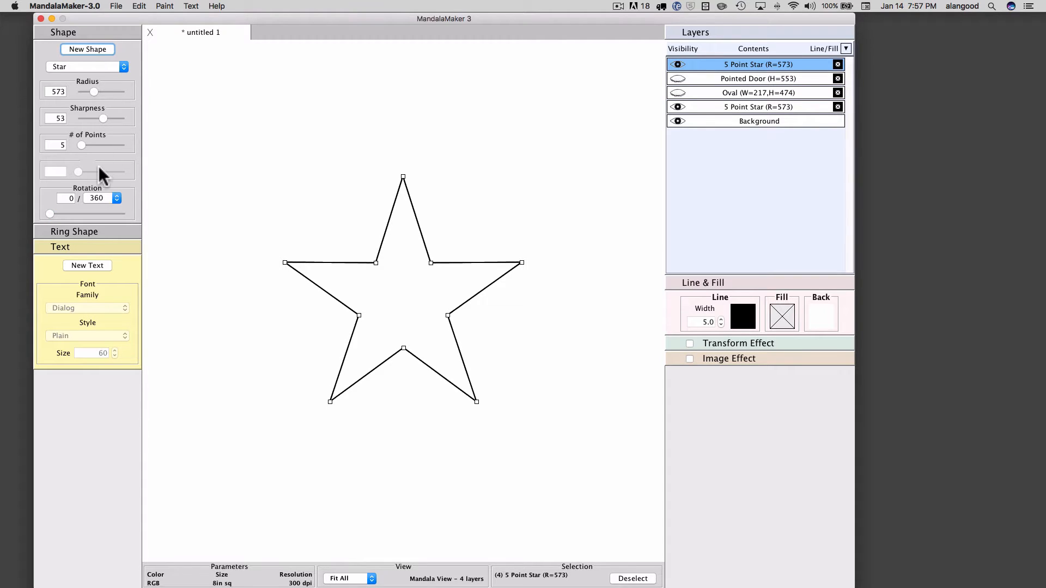
{"action": "mouse_move", "coordinate": [47, 220]}
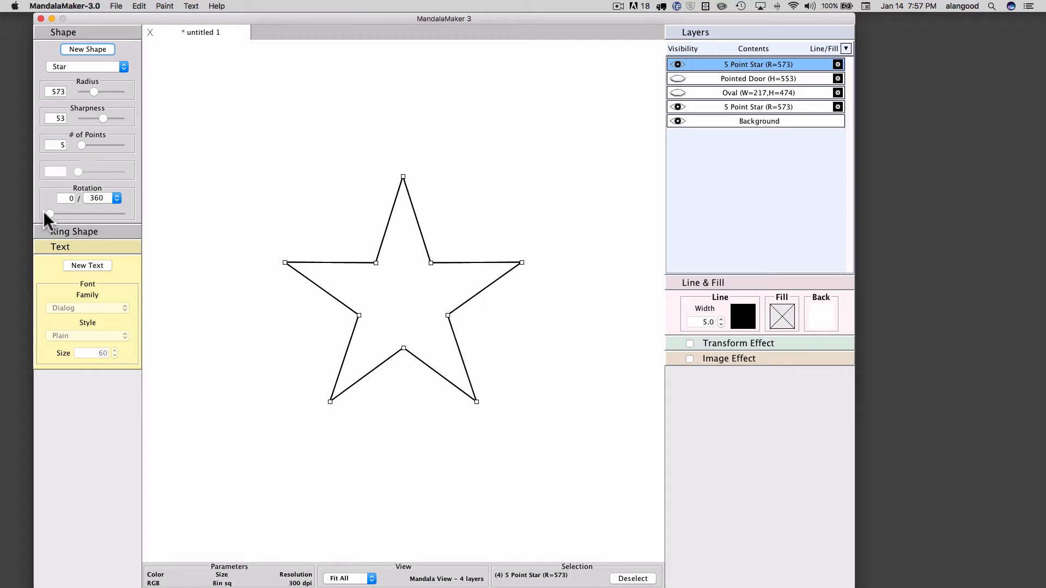
Rotate the new star to 180 of 360 so the two stars form a ten-point star
{"action": "left_click_drag", "start_coordinate": [48, 214], "coordinate": [54, 214]}
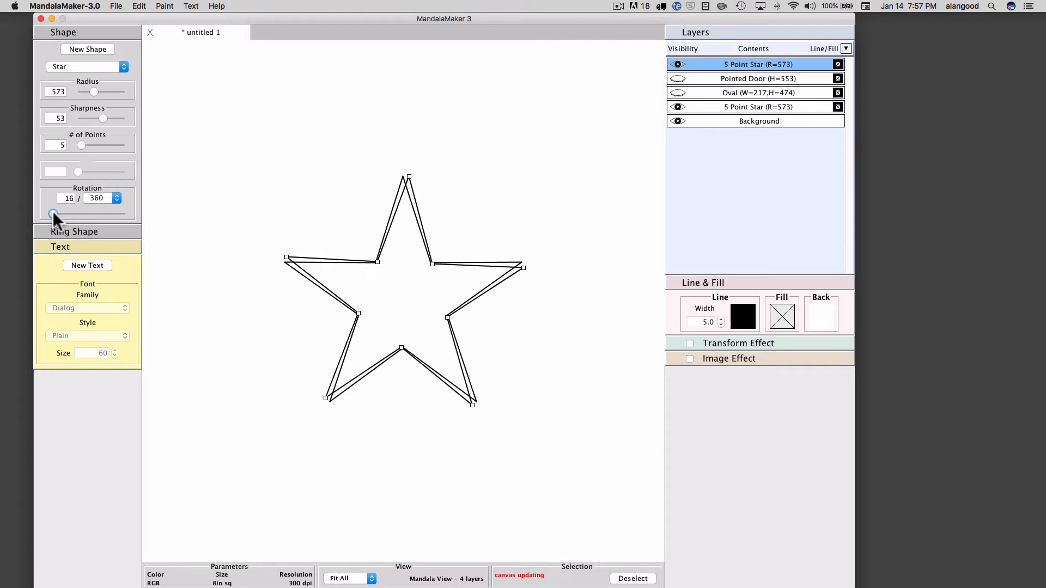
{"action": "left_click_drag", "start_coordinate": [53, 214], "coordinate": [87, 214]}
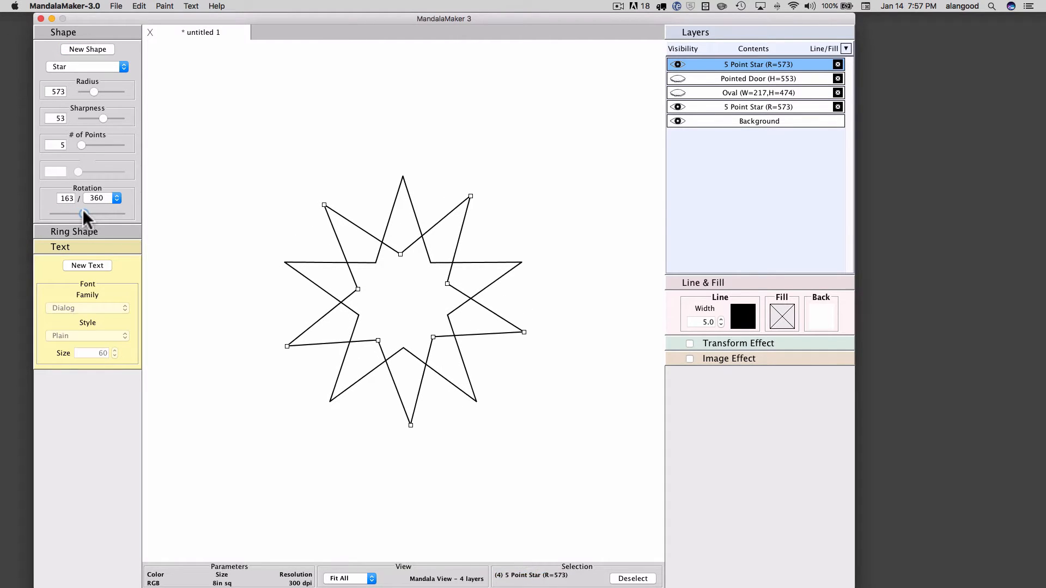
{"action": "left_click_drag", "start_coordinate": [86, 212], "coordinate": [96, 212]}
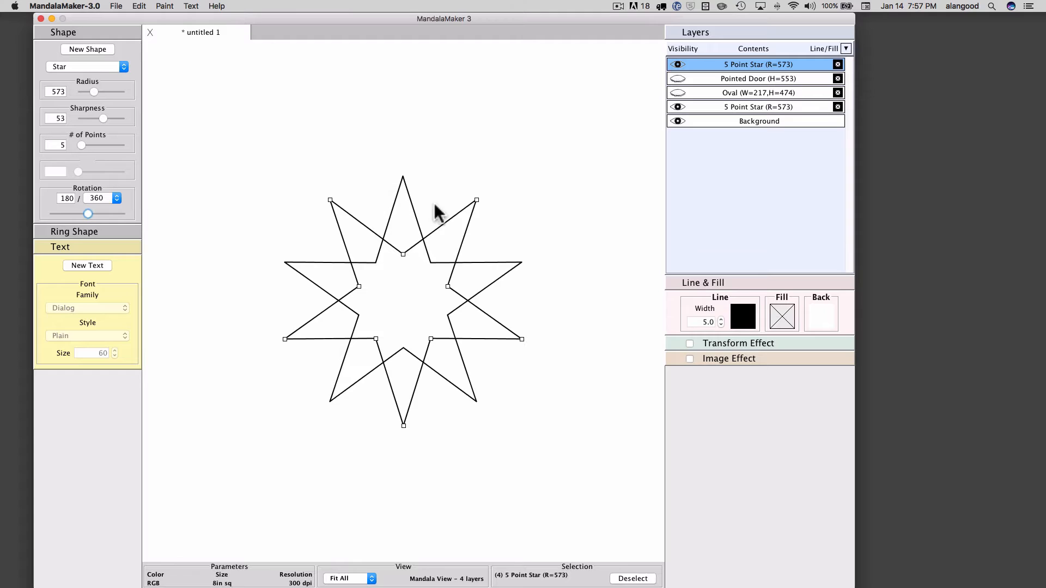
{"action": "mouse_move", "coordinate": [477, 213]}
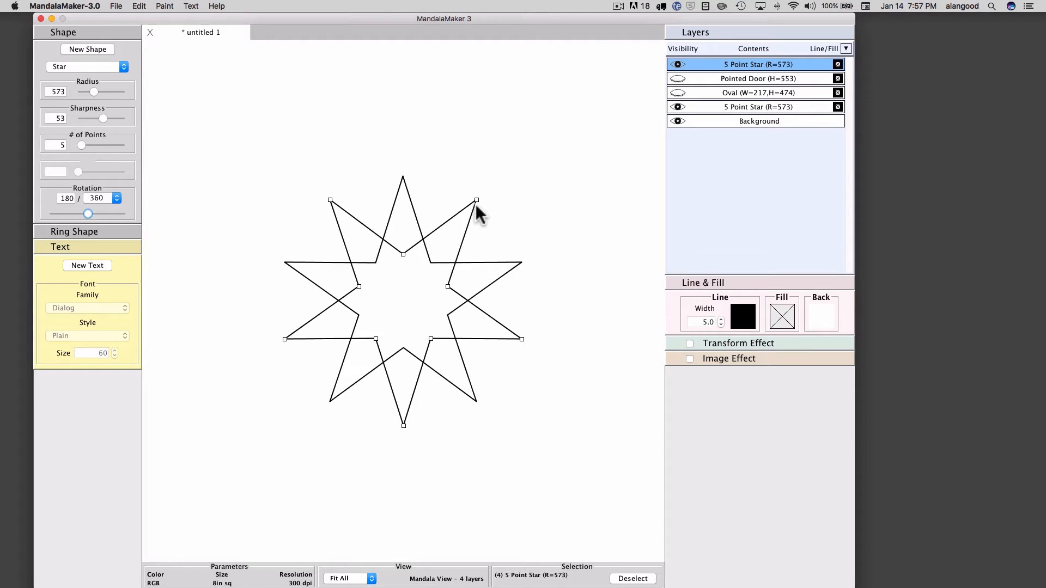
{"action": "mouse_move", "coordinate": [400, 186]}
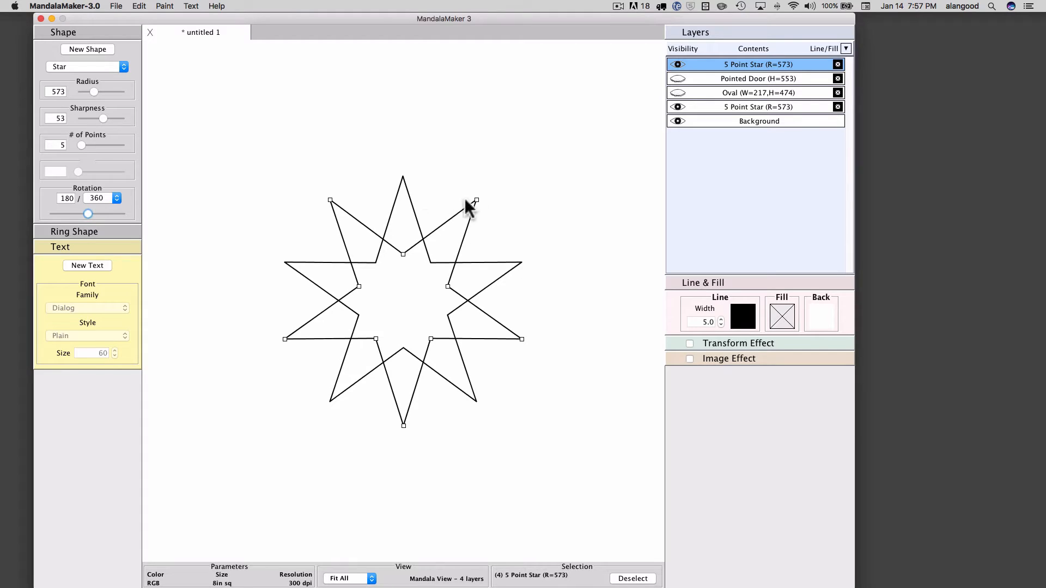
{"action": "mouse_move", "coordinate": [419, 199]}
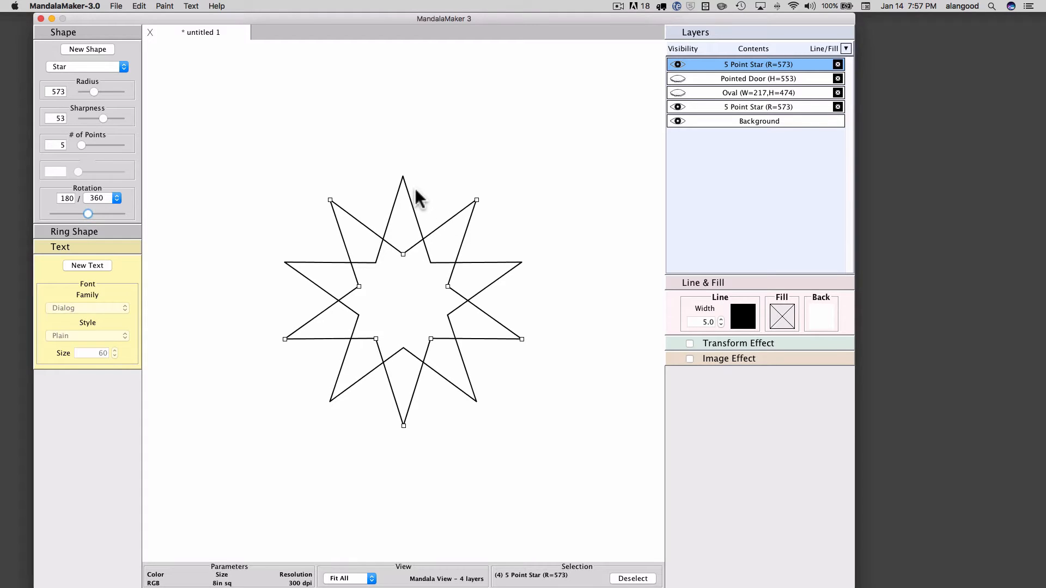
{"action": "mouse_move", "coordinate": [403, 199]}
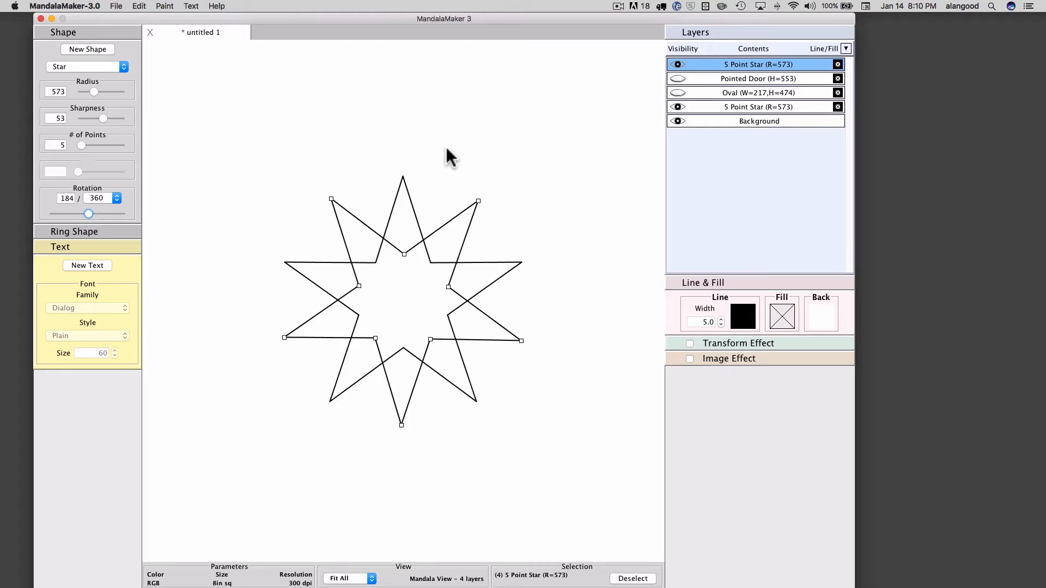
{"action": "mouse_move", "coordinate": [336, 203]}
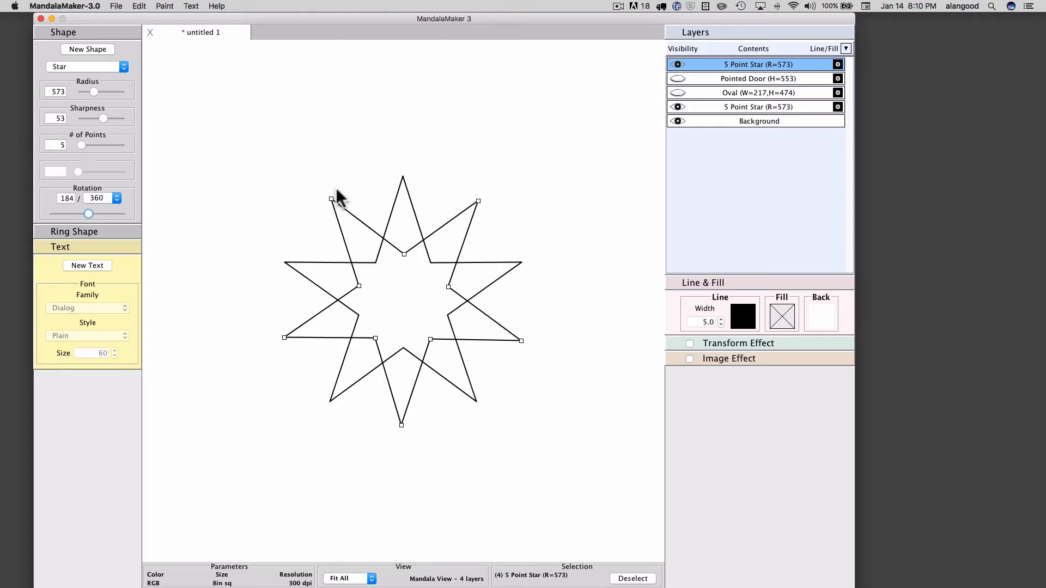
{"action": "mouse_move", "coordinate": [333, 207]}
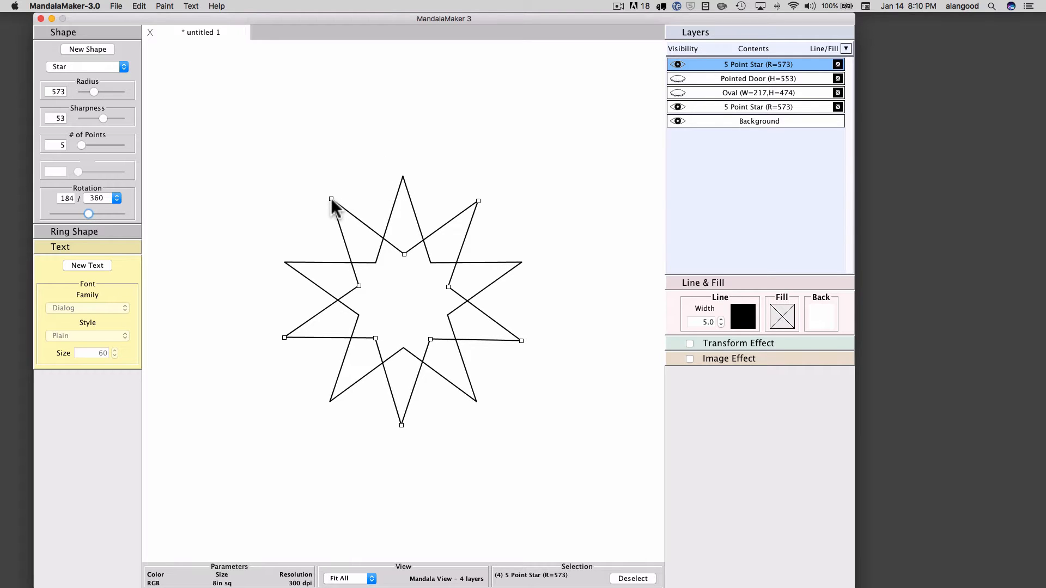
{"action": "mouse_move", "coordinate": [336, 207]}
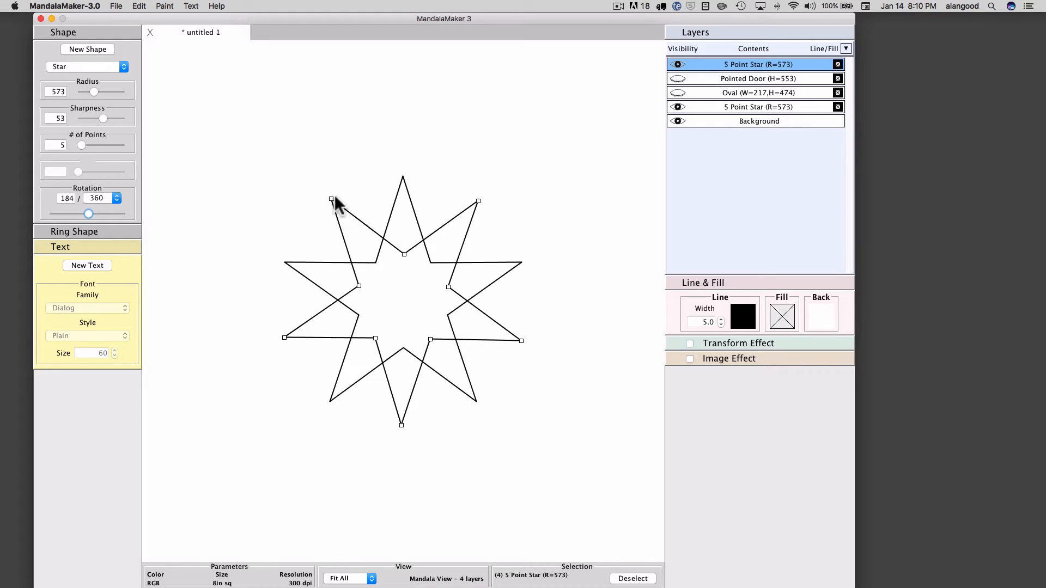
{"action": "mouse_move", "coordinate": [271, 189]}
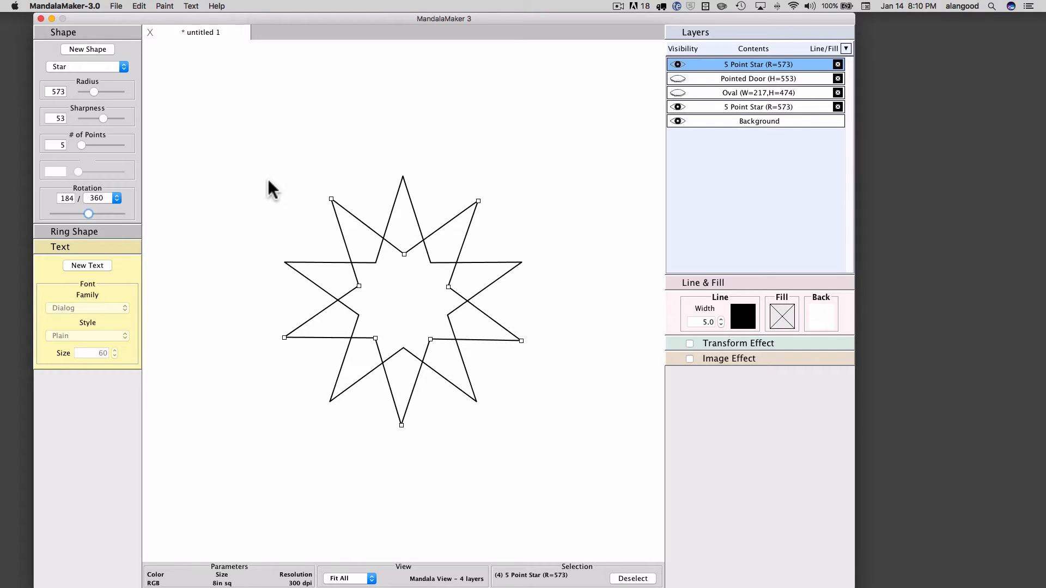
{"action": "mouse_move", "coordinate": [136, 216]}
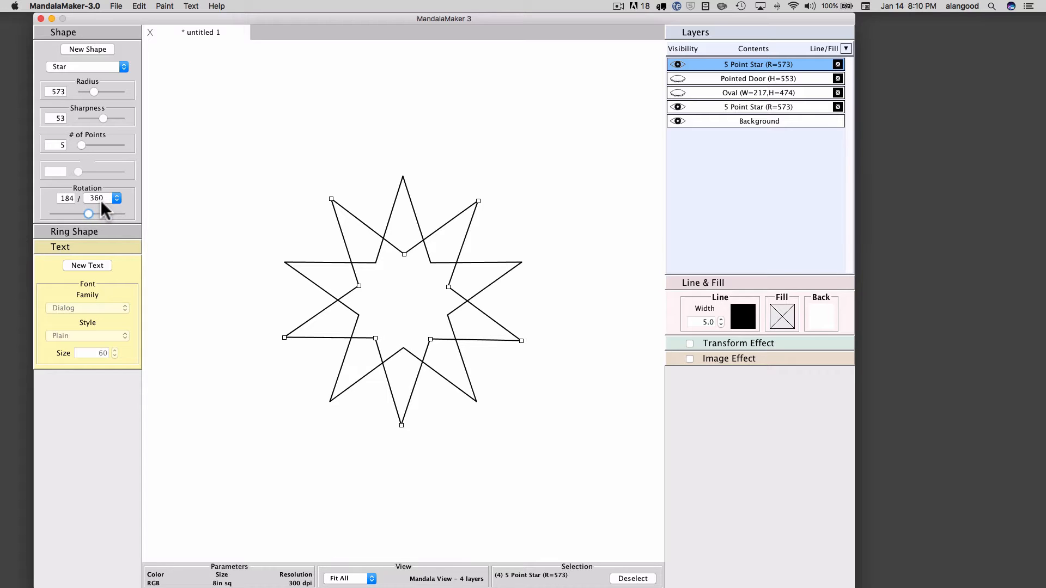
{"action": "mouse_move", "coordinate": [90, 217]}
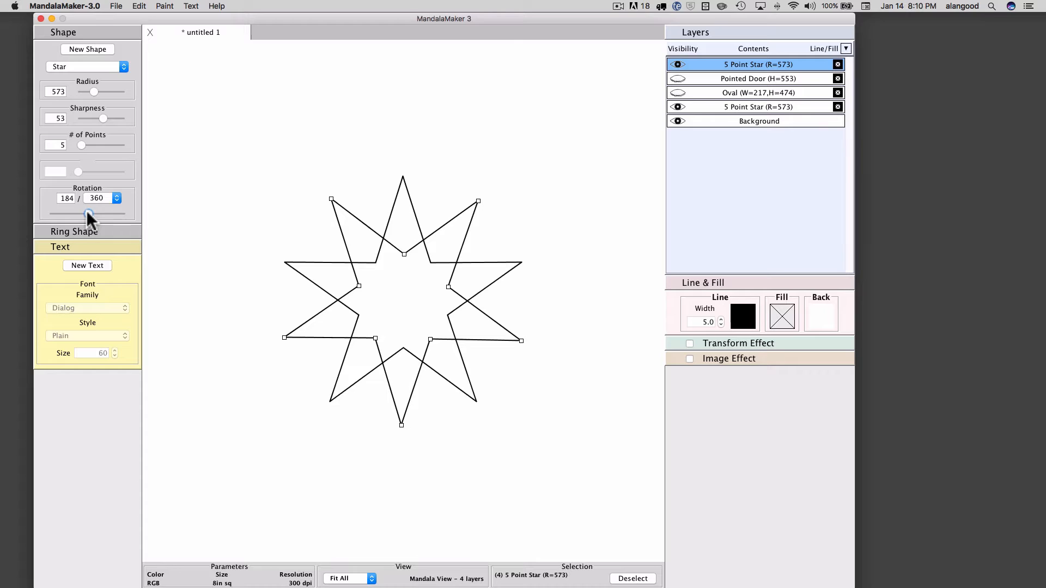
{"action": "left_click_drag", "start_coordinate": [91, 211], "coordinate": [83, 212]}
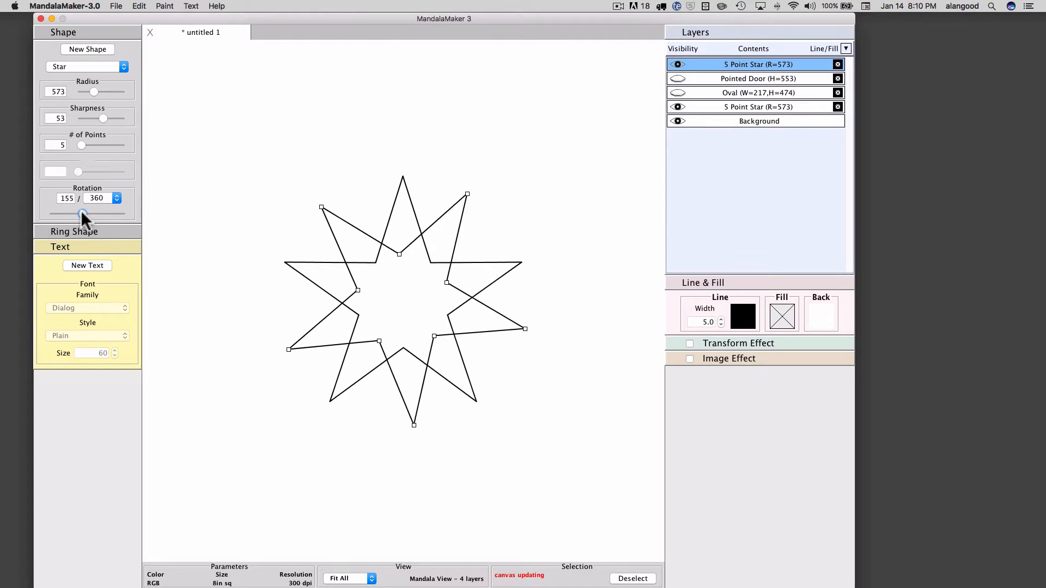
{"action": "left_click_drag", "start_coordinate": [82, 214], "coordinate": [87, 213]}
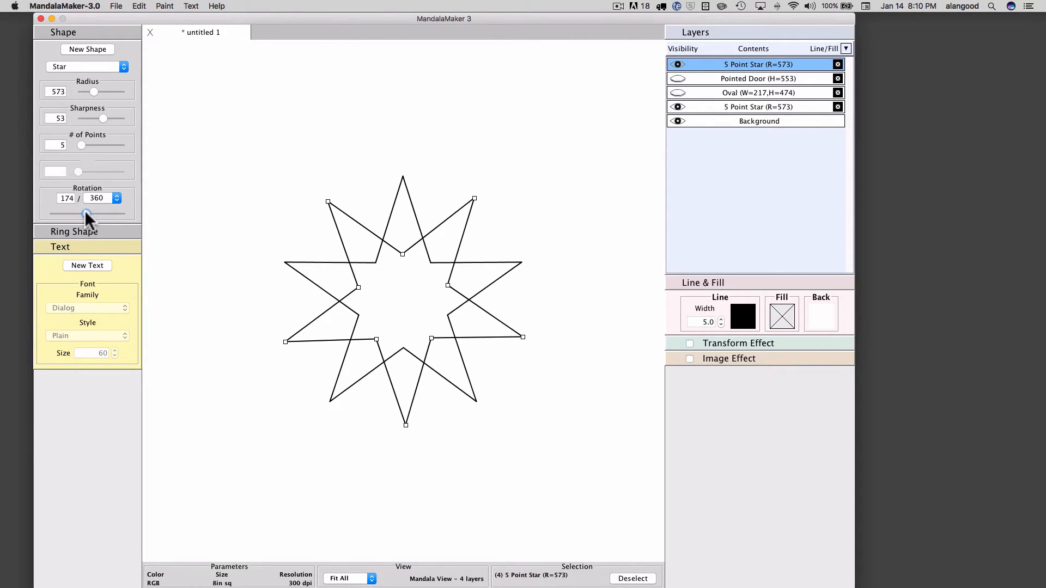
{"action": "left_click_drag", "start_coordinate": [85, 211], "coordinate": [89, 212]}
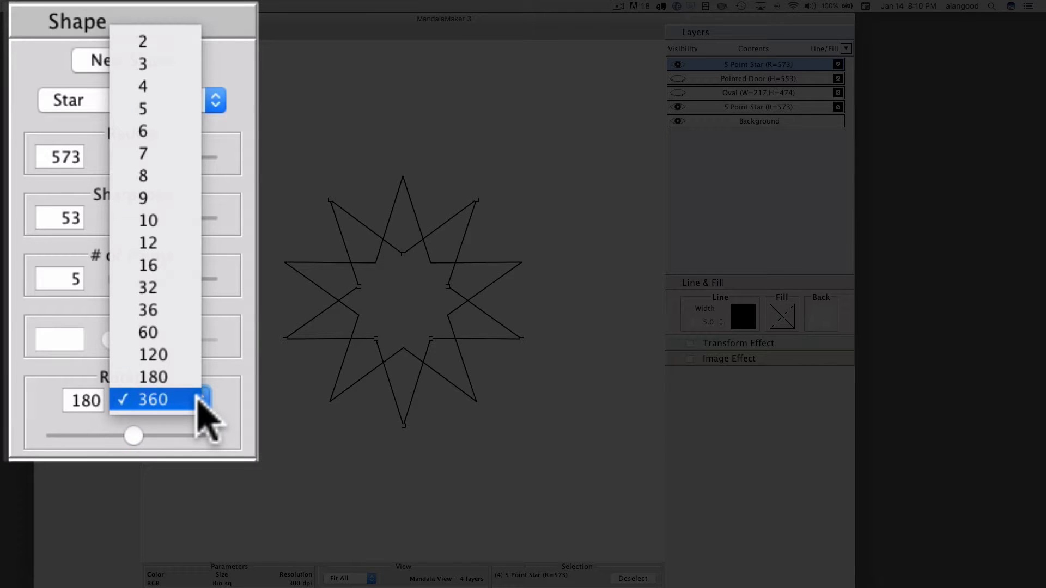
{"action": "mouse_move", "coordinate": [142, 41]}
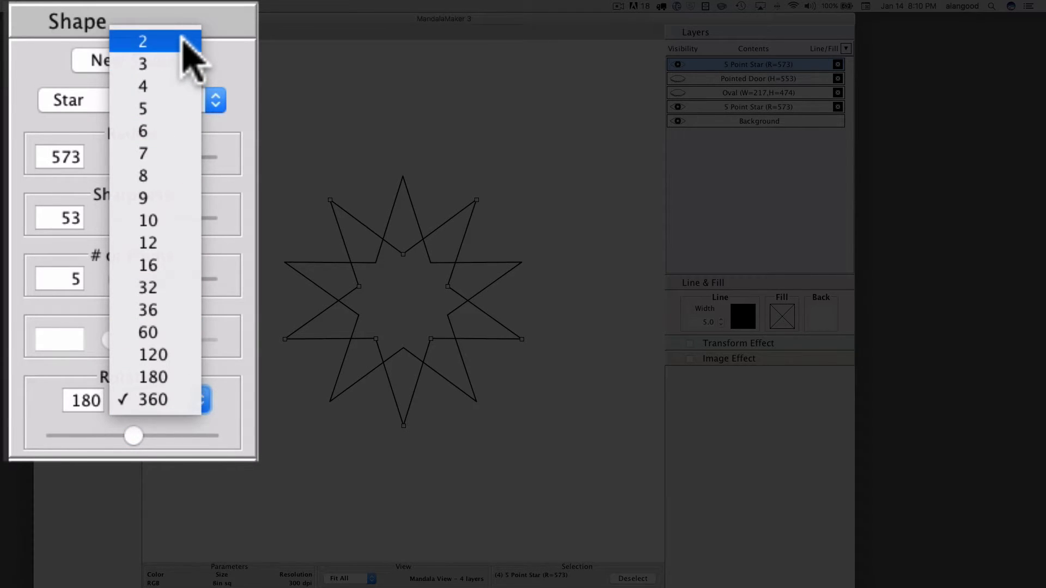
Measure rotation in halves and set the star's rotation to 1 of 2
{"action": "left_click", "coordinate": [141, 42]}
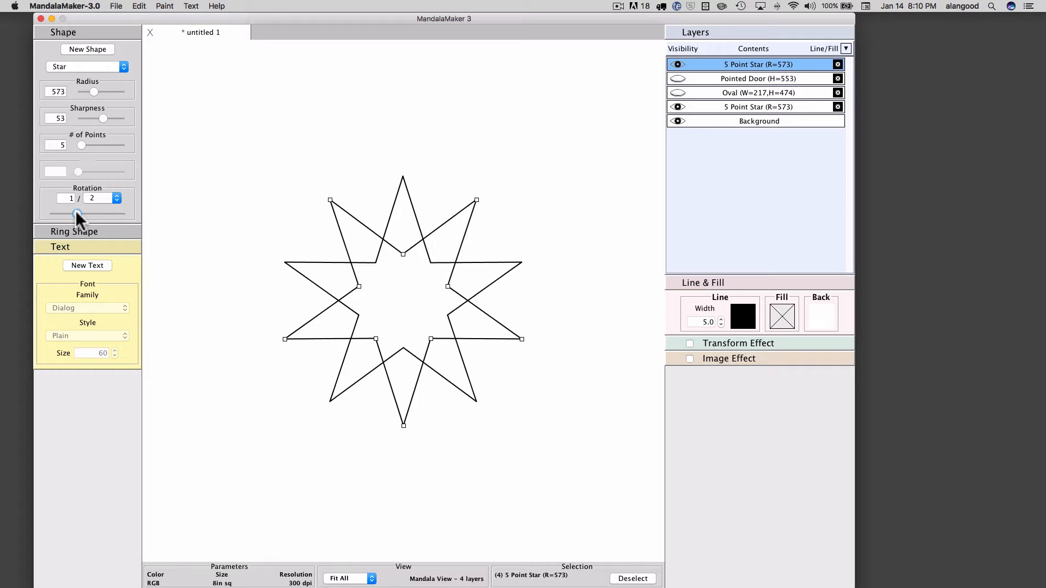
{"action": "left_click_drag", "start_coordinate": [78, 213], "coordinate": [95, 213]}
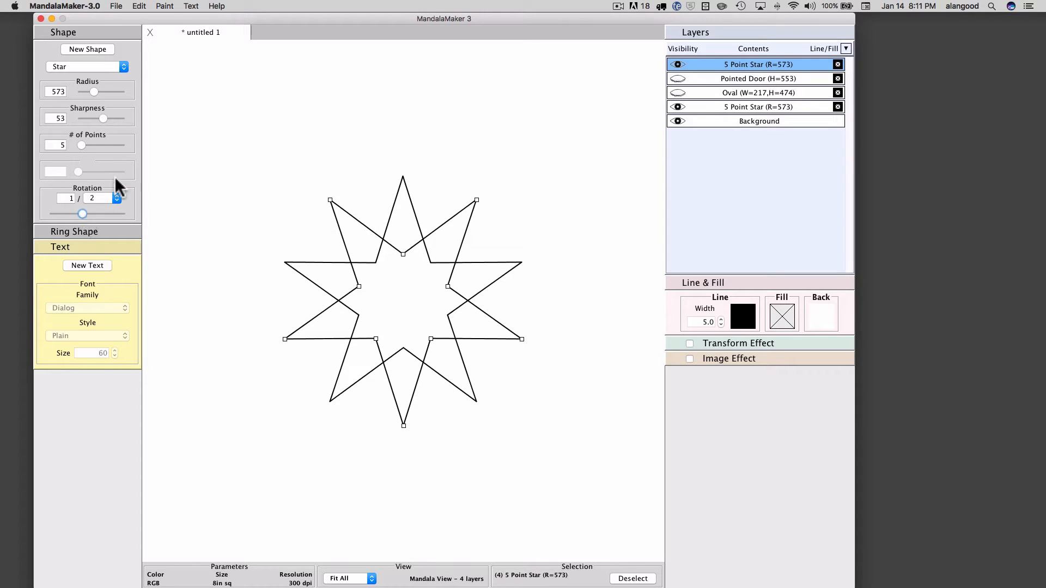
{"action": "mouse_move", "coordinate": [336, 207]}
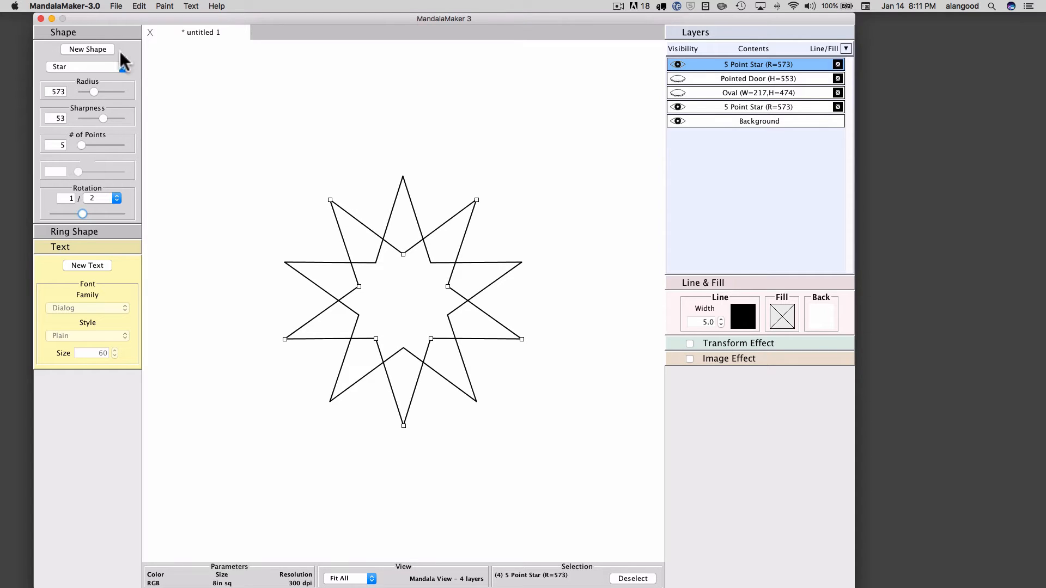
Set the rotation denominator to 4, place stars at quarter steps up to 3 of 4 for a twenty-point star
{"action": "left_click", "coordinate": [97, 198]}
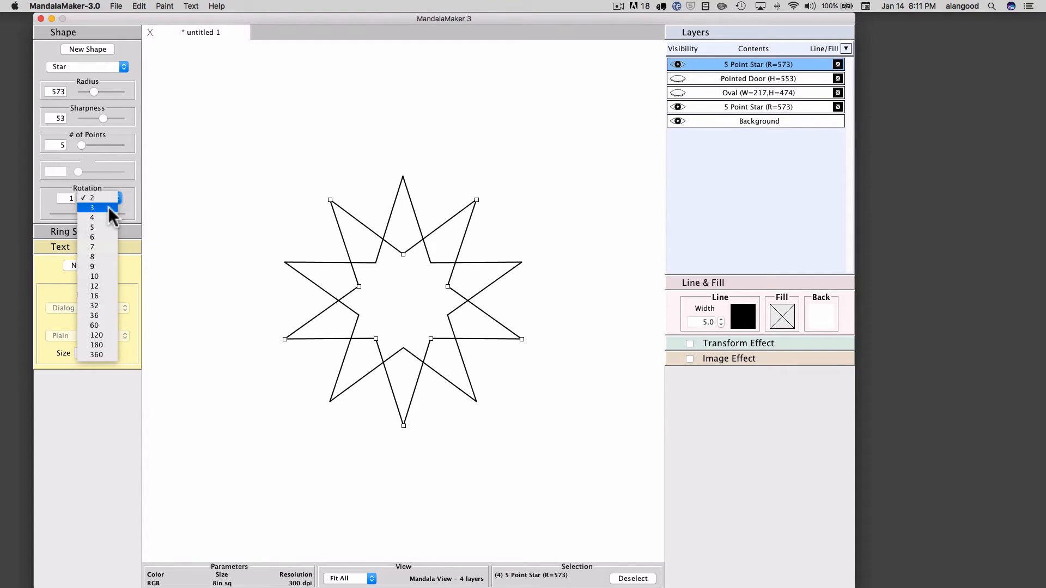
{"action": "left_click", "coordinate": [92, 217]}
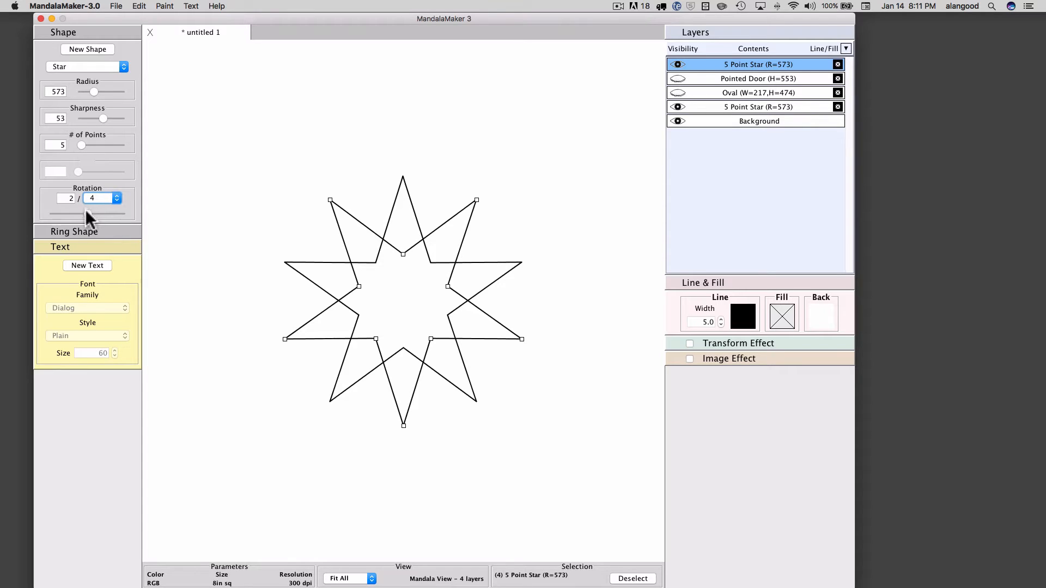
{"action": "left_click_drag", "start_coordinate": [90, 214], "coordinate": [74, 213]}
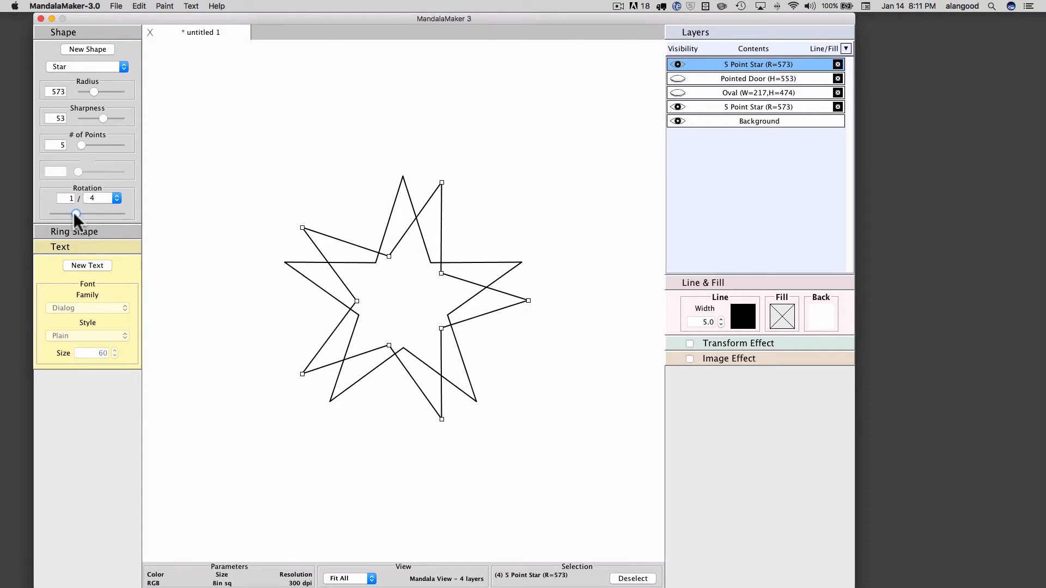
{"action": "left_click", "coordinate": [88, 49]}
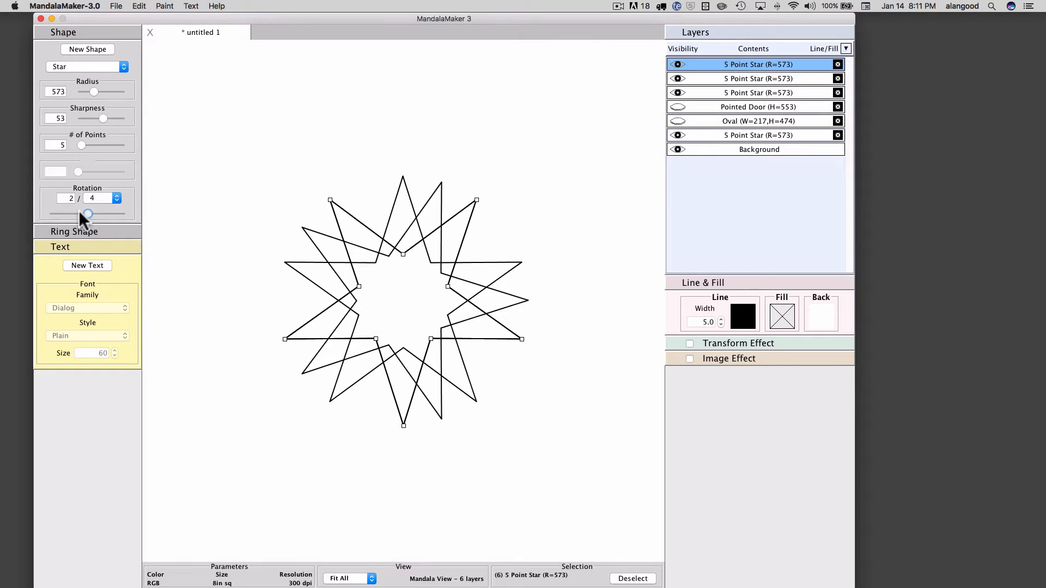
{"action": "left_click_drag", "start_coordinate": [86, 213], "coordinate": [101, 214]}
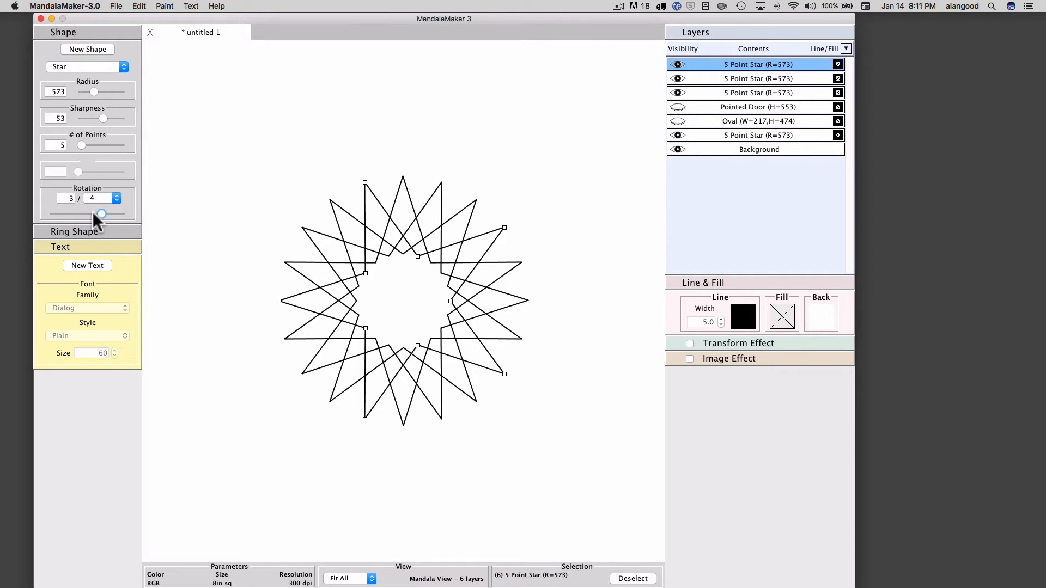
{"action": "mouse_move", "coordinate": [366, 196]}
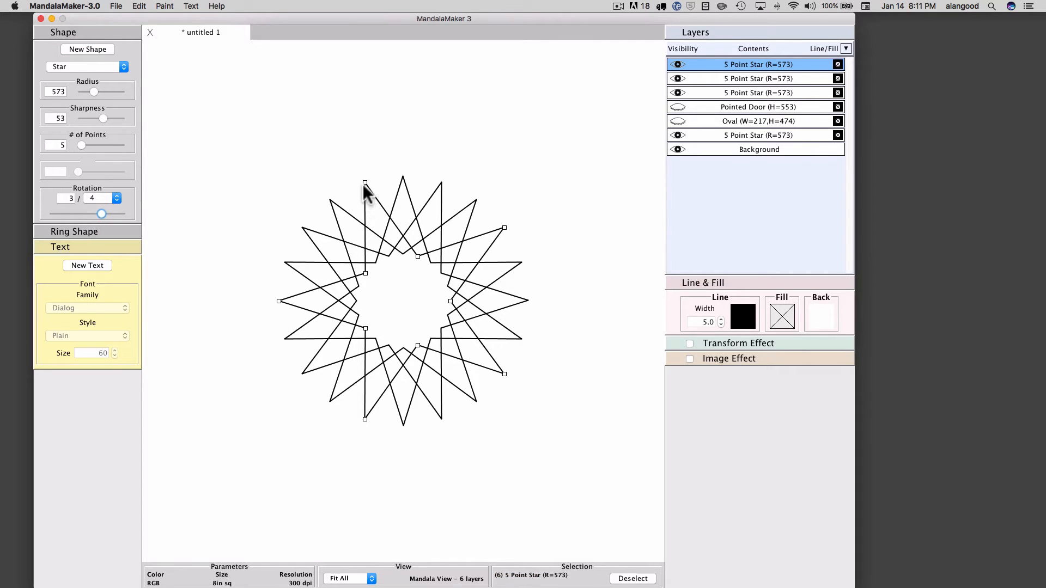
{"action": "mouse_move", "coordinate": [90, 210]}
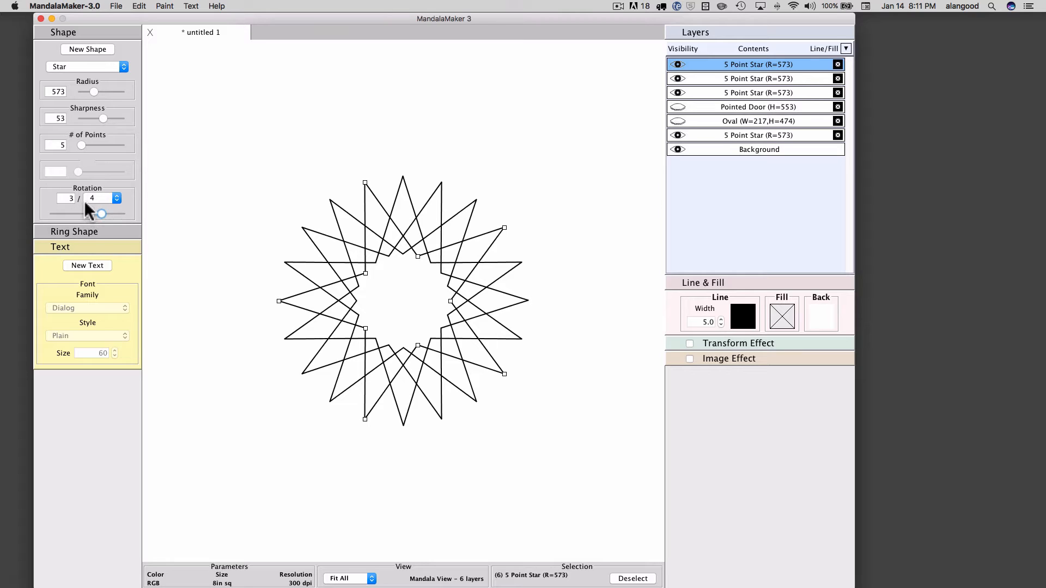
{"action": "mouse_move", "coordinate": [158, 220]}
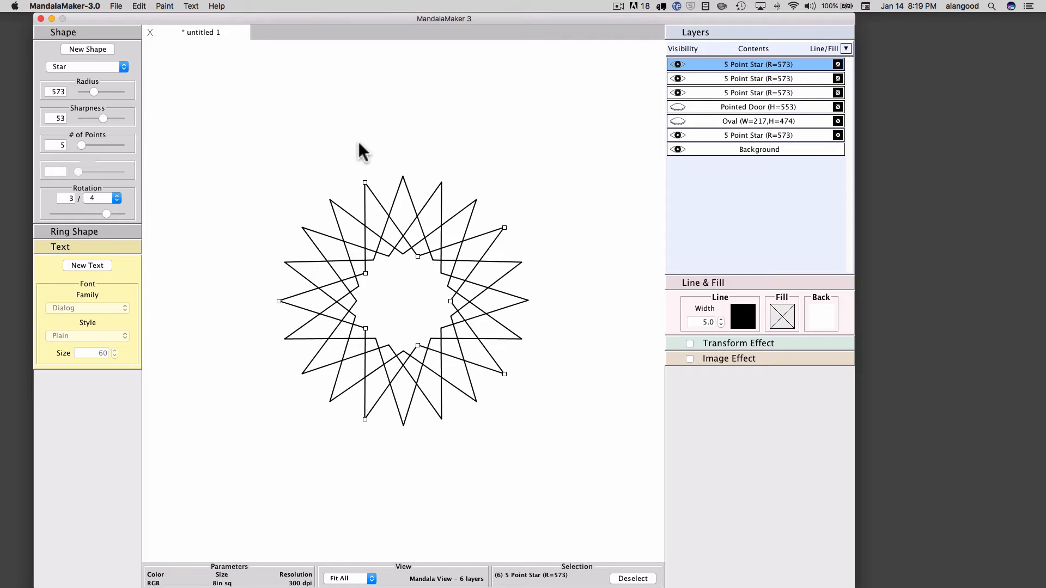
{"action": "mouse_move", "coordinate": [587, 127]}
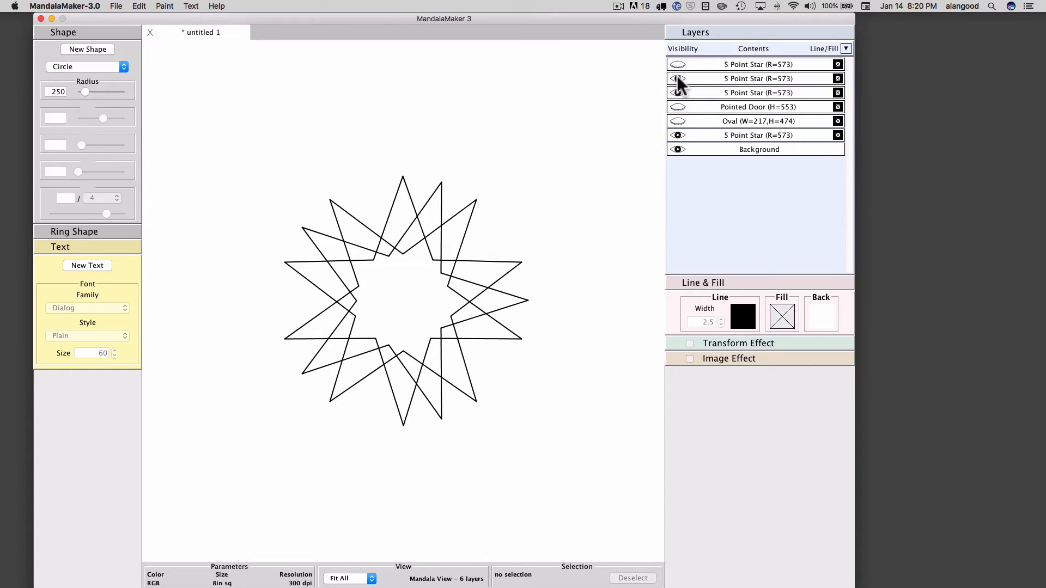
Hide the added star layer and select the original 5 Point Star for editing
{"action": "left_click", "coordinate": [677, 78]}
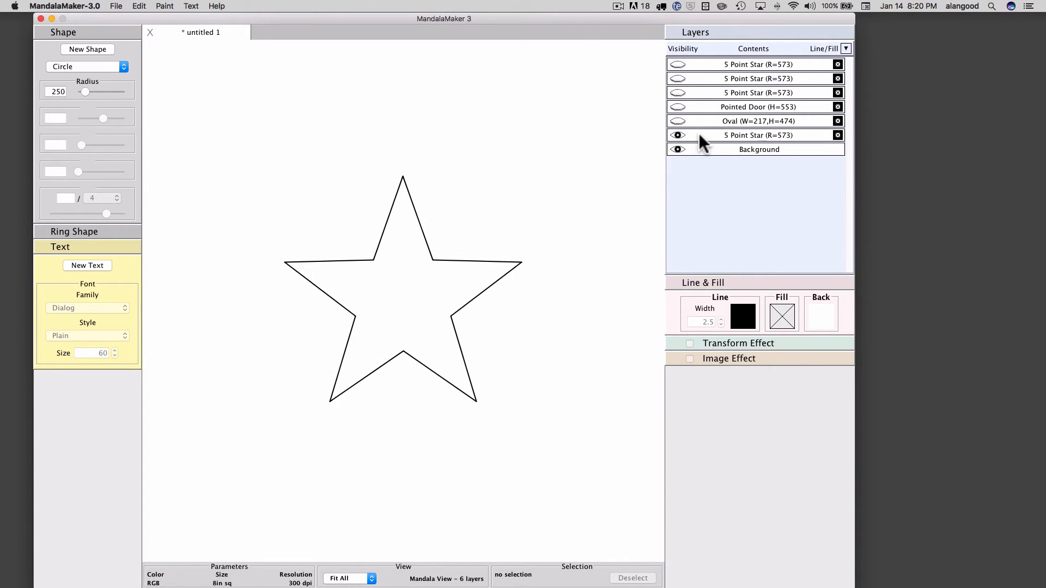
{"action": "left_click", "coordinate": [756, 134]}
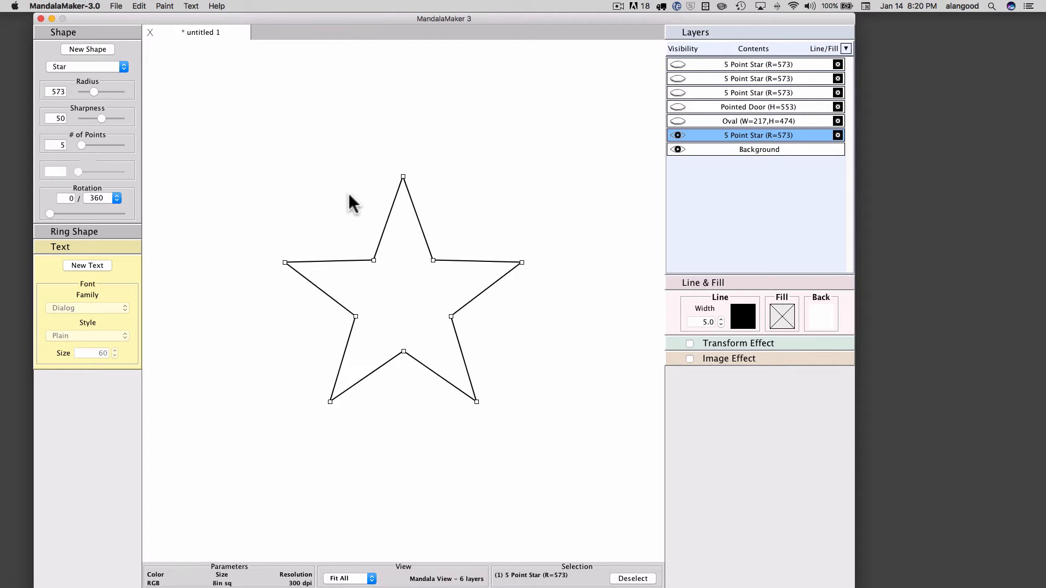
{"action": "mouse_move", "coordinate": [405, 187]}
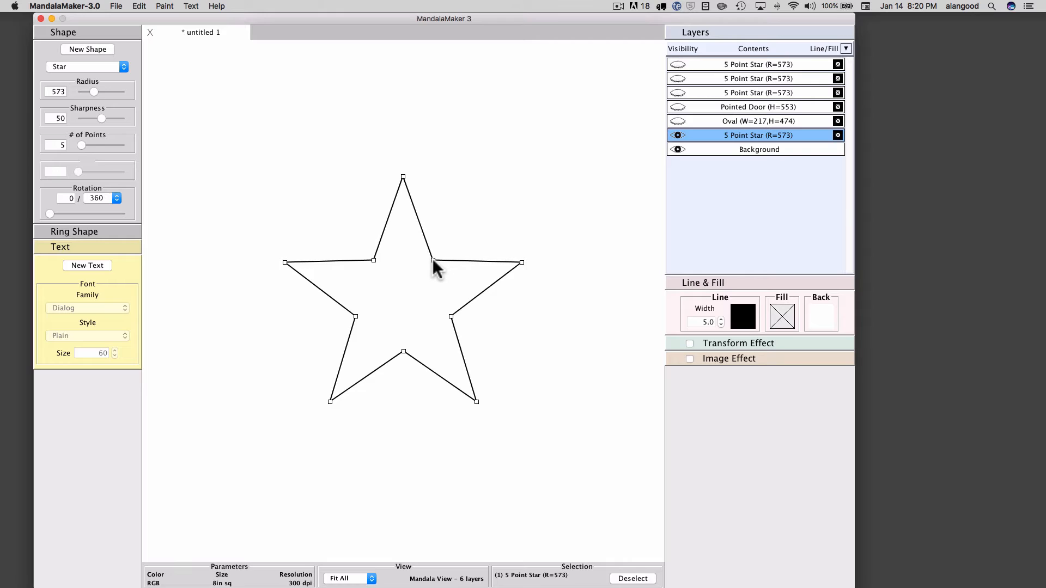
{"action": "mouse_move", "coordinate": [417, 193]}
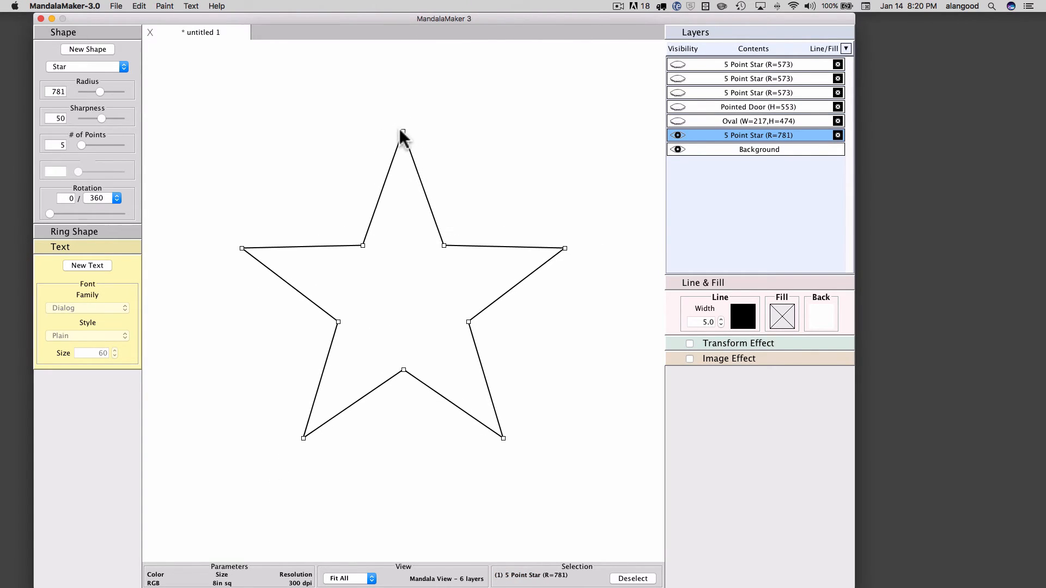
{"action": "mouse_move", "coordinate": [366, 256]}
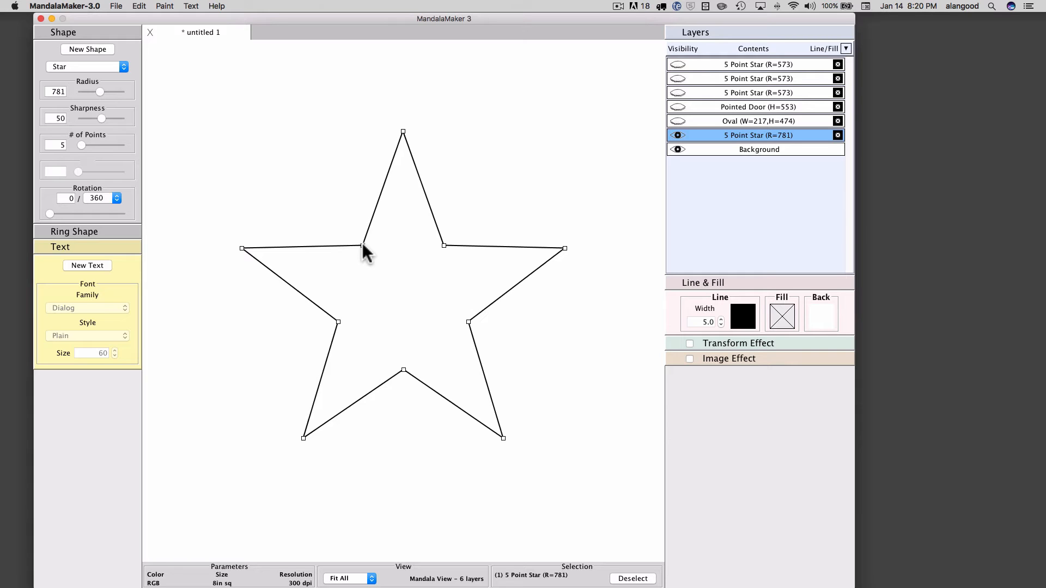
Drag the star's outer handle outward until its radius reads 781
{"action": "left_click_drag", "start_coordinate": [101, 118], "coordinate": [110, 118]}
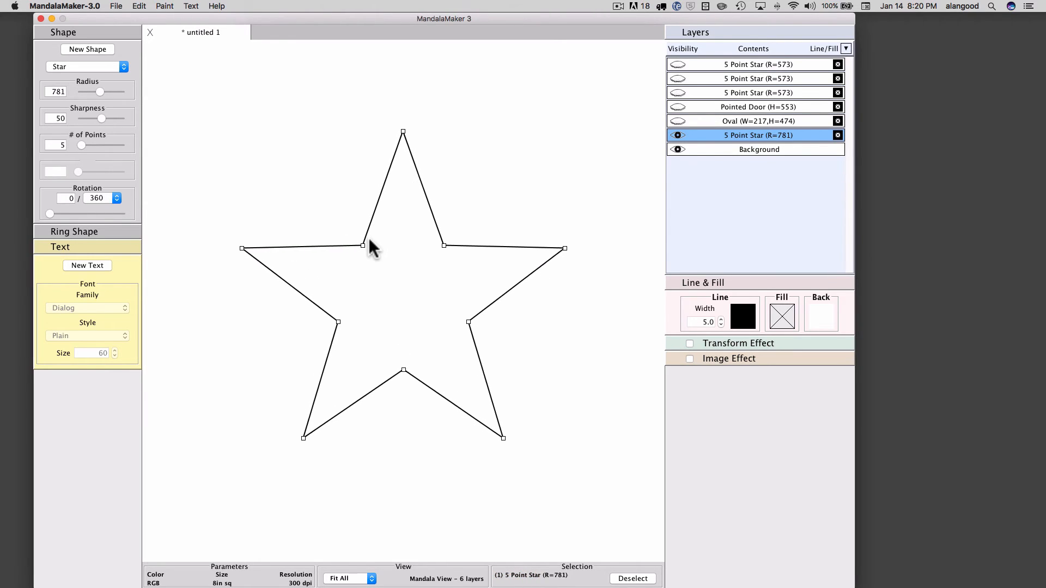
{"action": "mouse_move", "coordinate": [404, 140]}
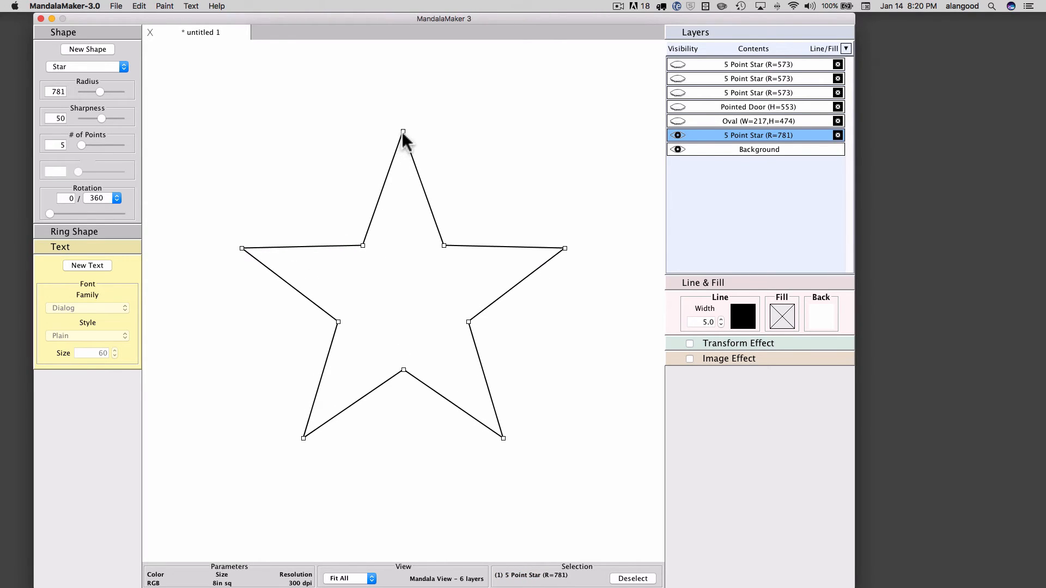
{"action": "mouse_move", "coordinate": [404, 138]}
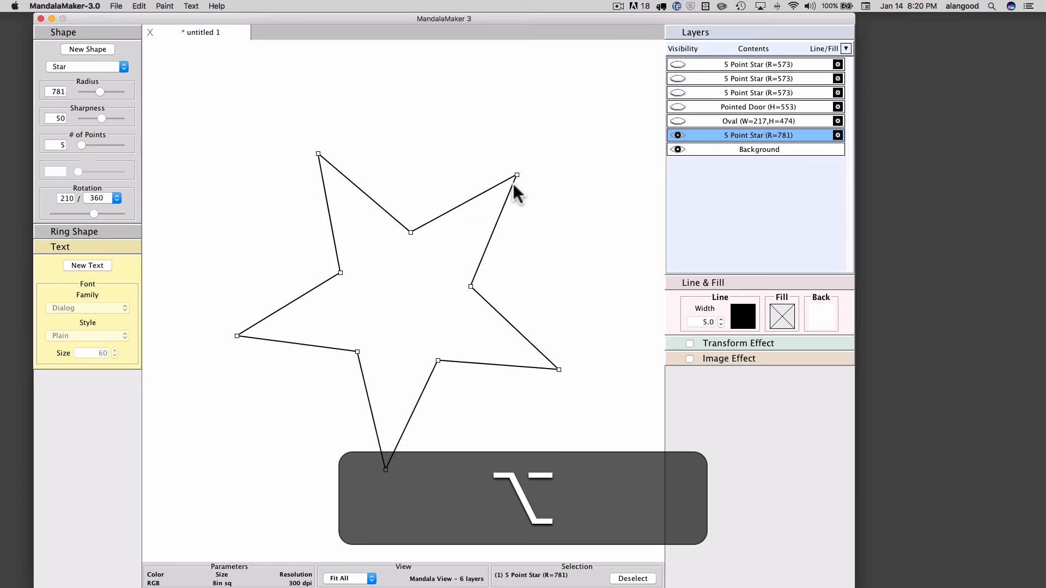
{"action": "left_click_drag", "start_coordinate": [93, 213], "coordinate": [117, 214]}
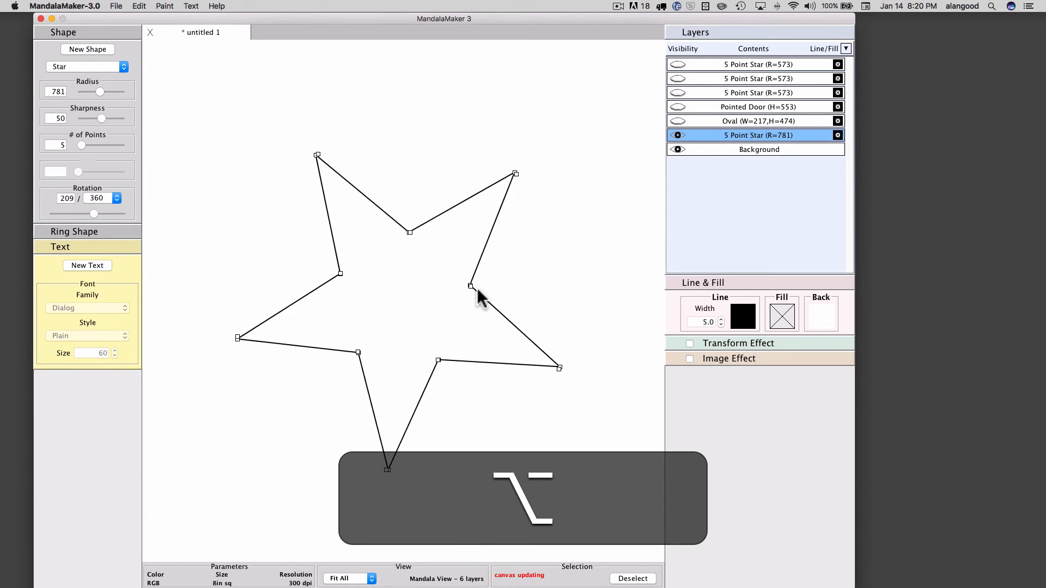
{"action": "left_click_drag", "start_coordinate": [93, 213], "coordinate": [102, 214]}
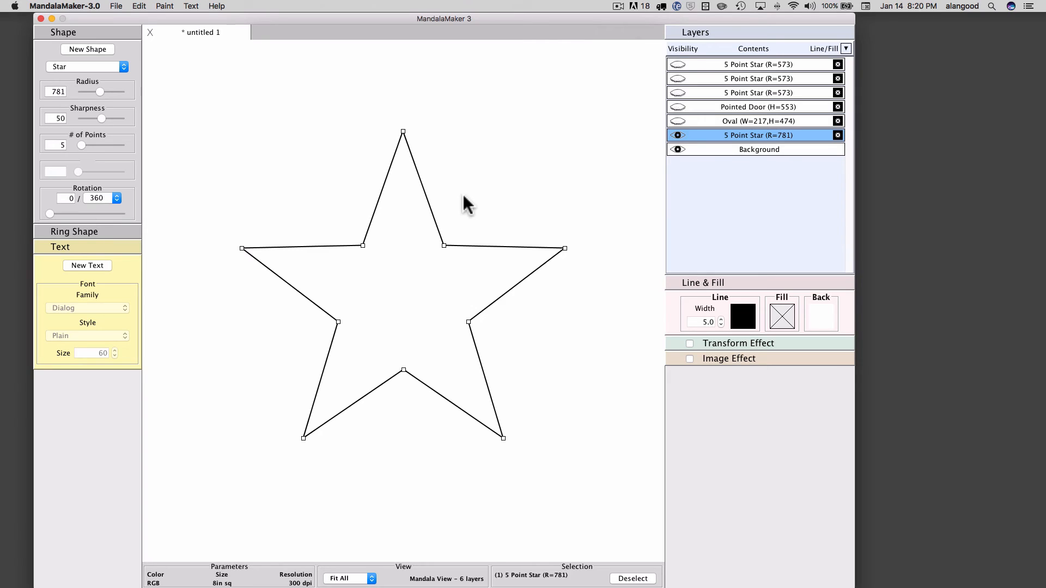
{"action": "mouse_move", "coordinate": [448, 167]}
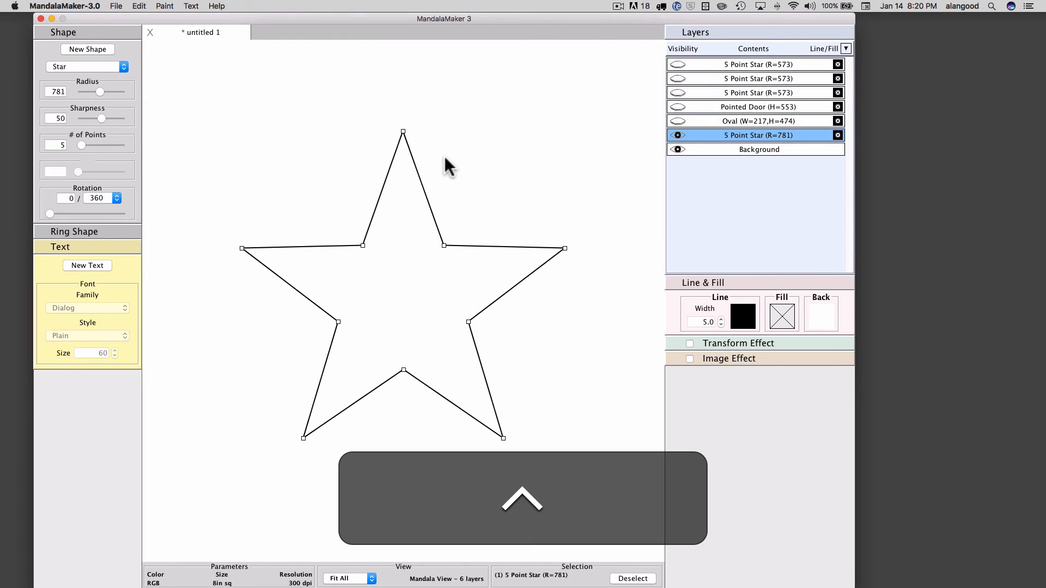
{"action": "mouse_move", "coordinate": [404, 140]}
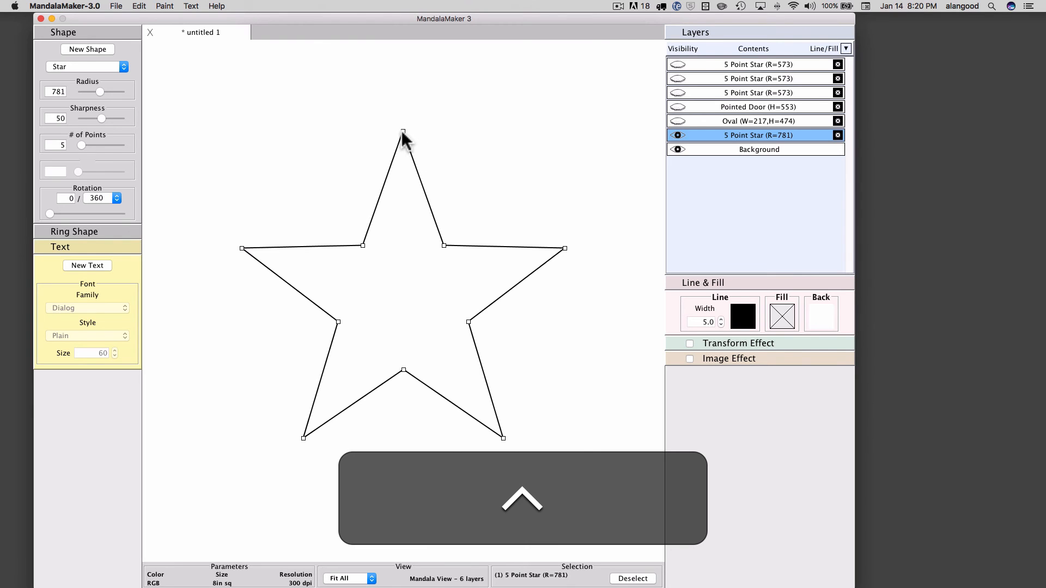